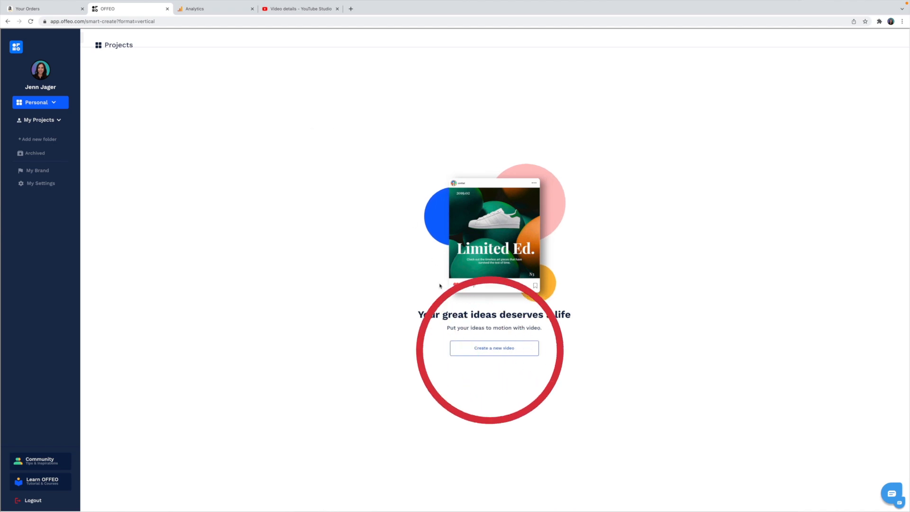
Create a new video from templates as a 1080 x 1080 Social Media Post.
click(493, 348)
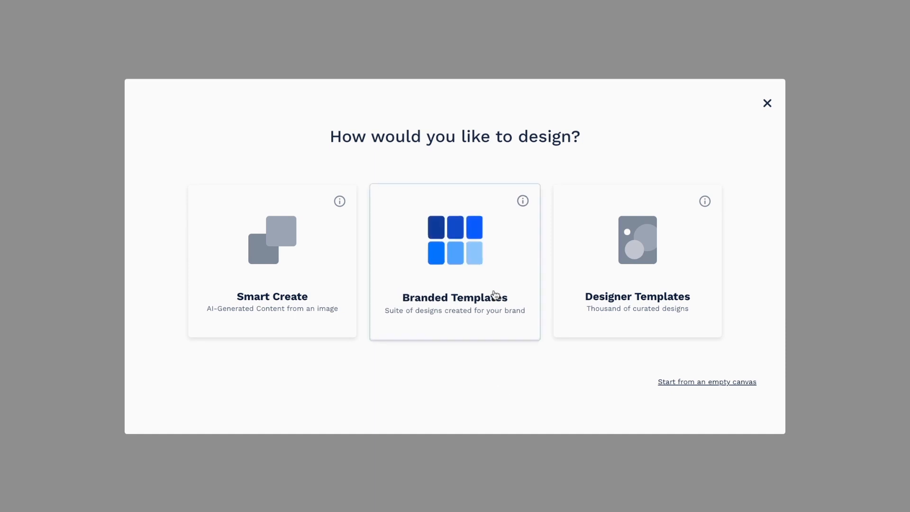
click(454, 262)
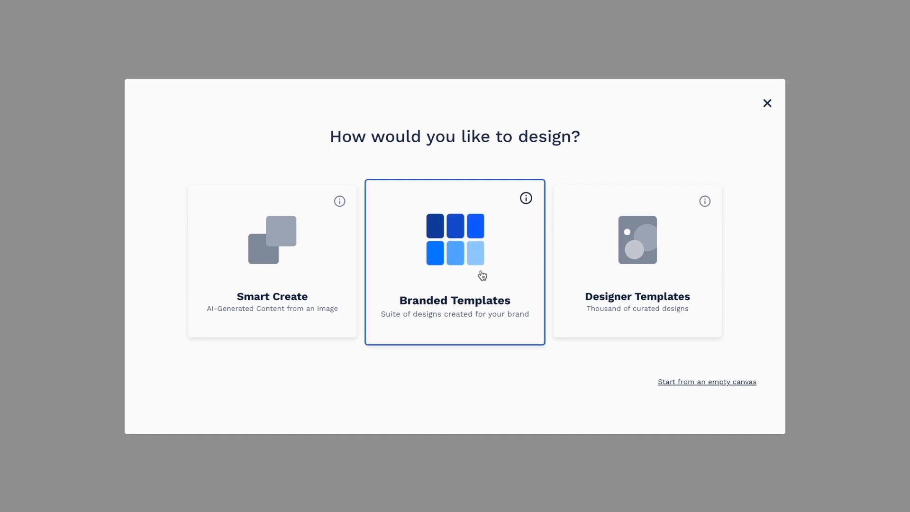
click(454, 261)
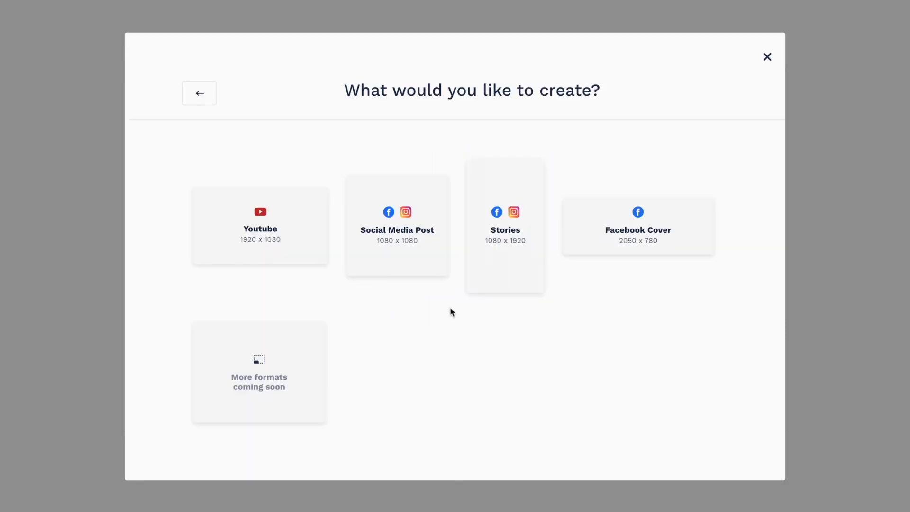
mouse_move(445, 319)
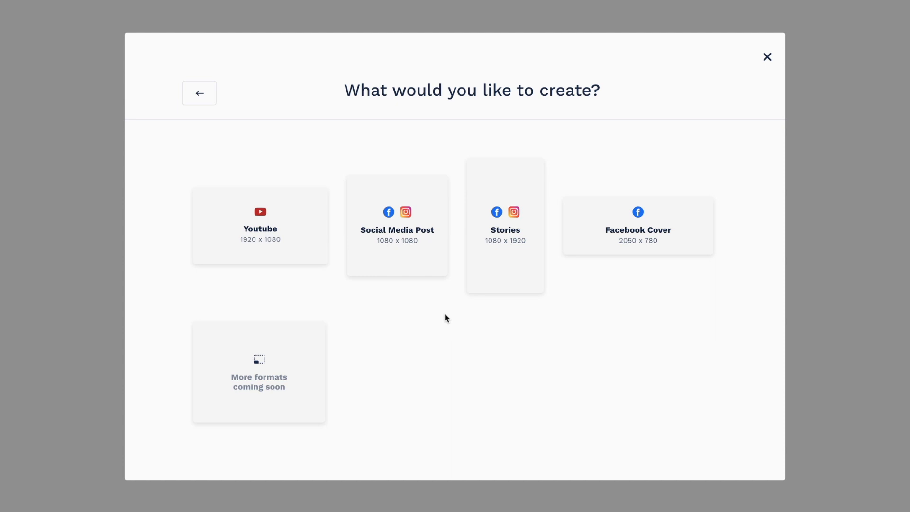
click(260, 225)
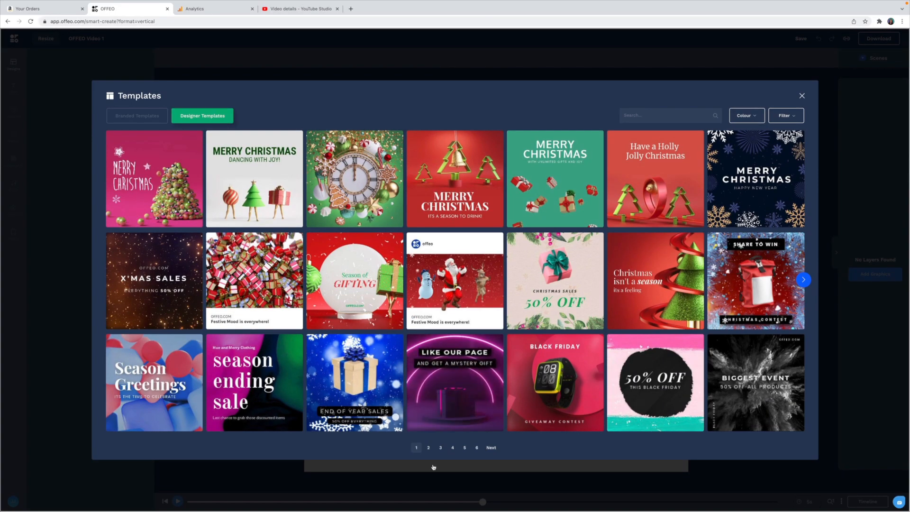
Page through the template gallery, then filter it to Announcement-type templates.
click(428, 447)
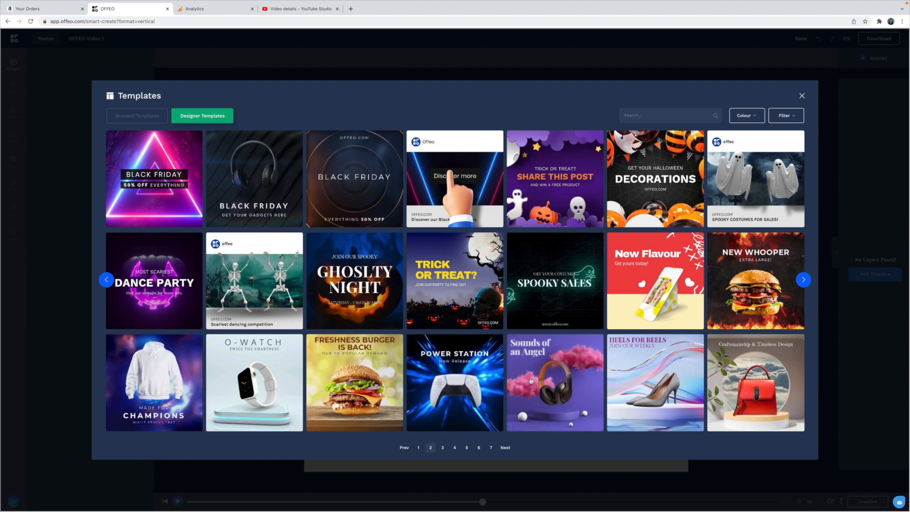
mouse_move(504, 448)
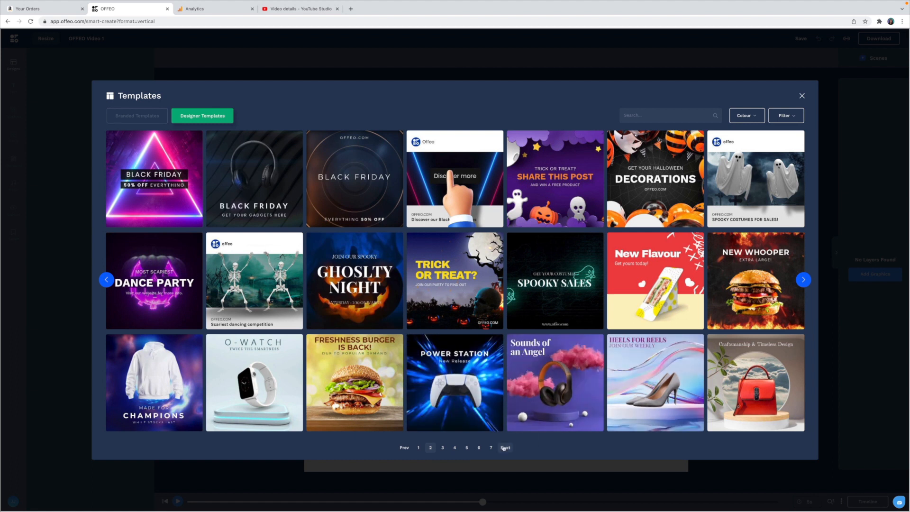
click(504, 448)
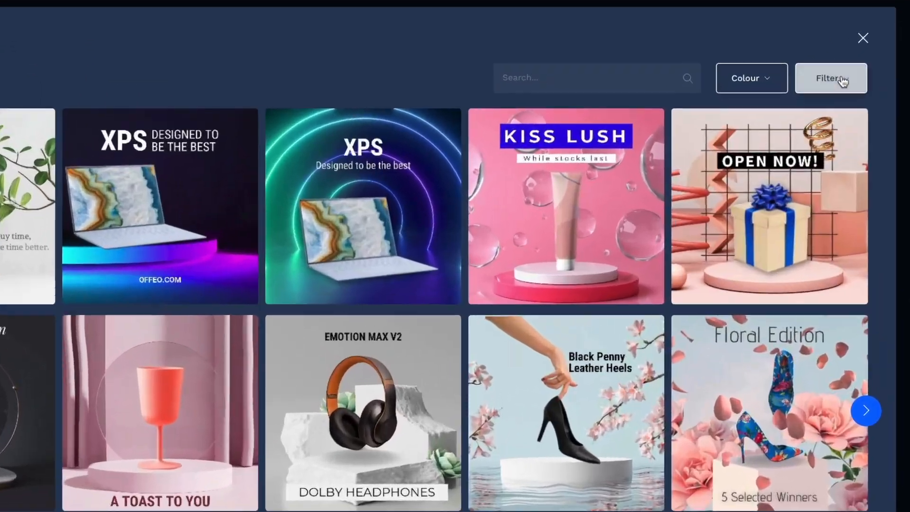
click(831, 77)
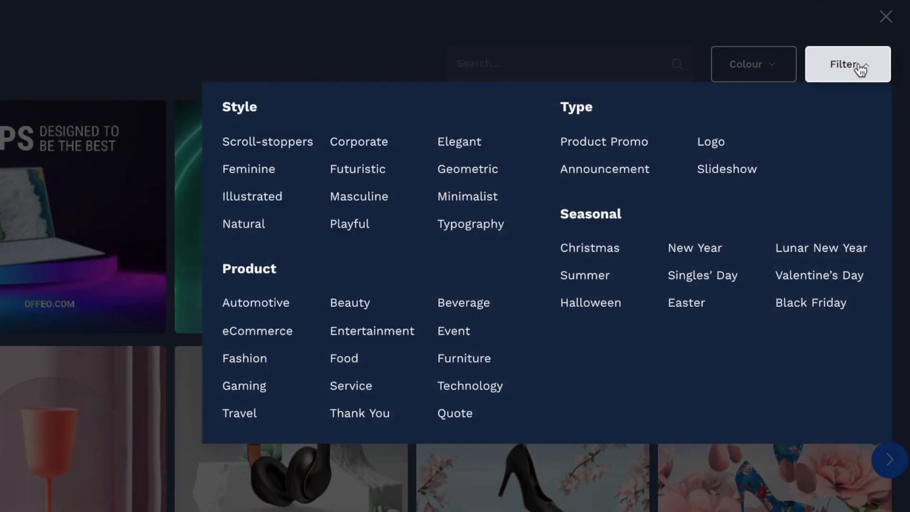
mouse_move(605, 168)
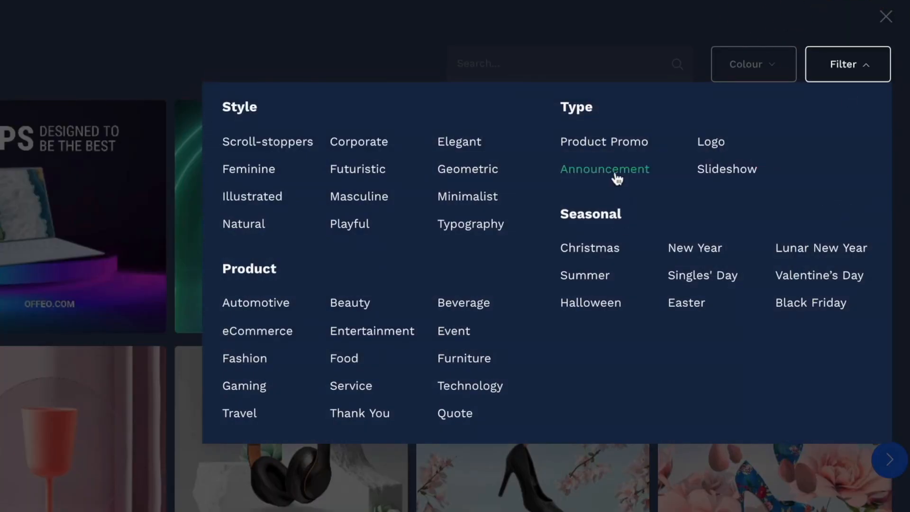
click(604, 169)
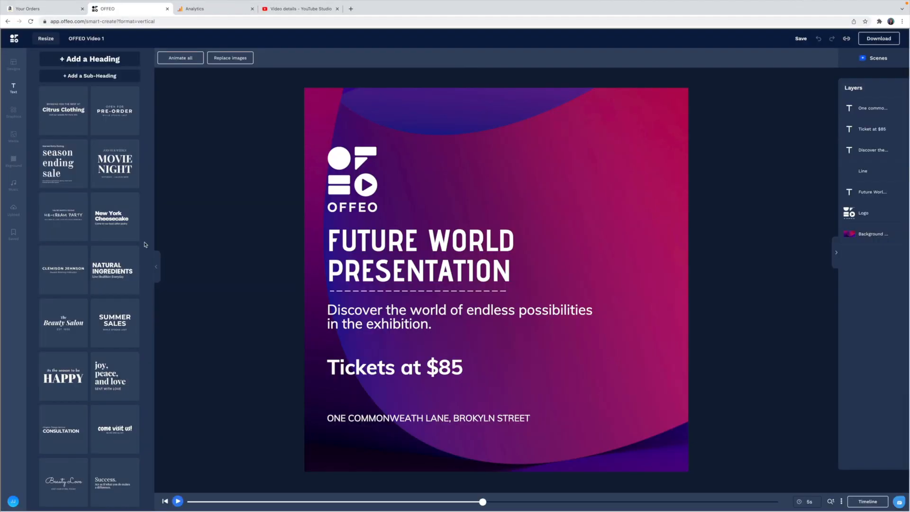
mouse_move(120, 92)
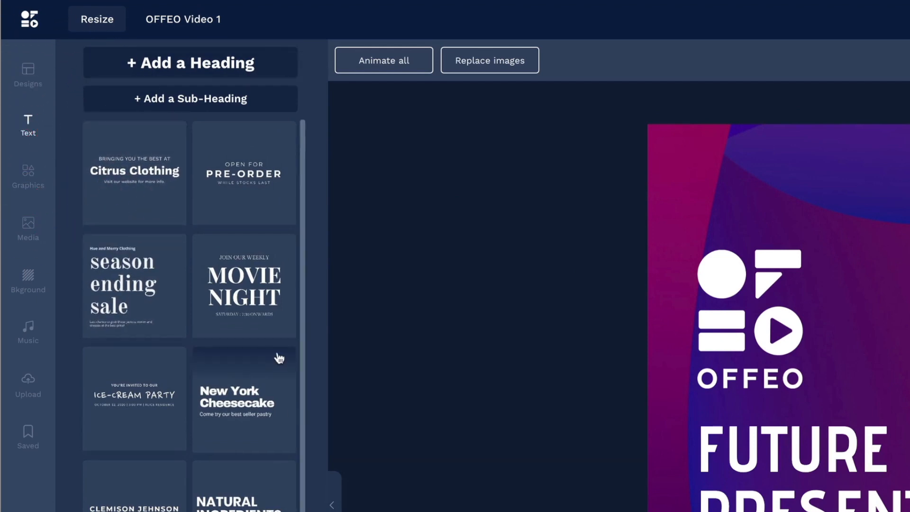
Browse the Text and Graphics libraries, landing on the animated Effects collection.
scroll(down, 3)
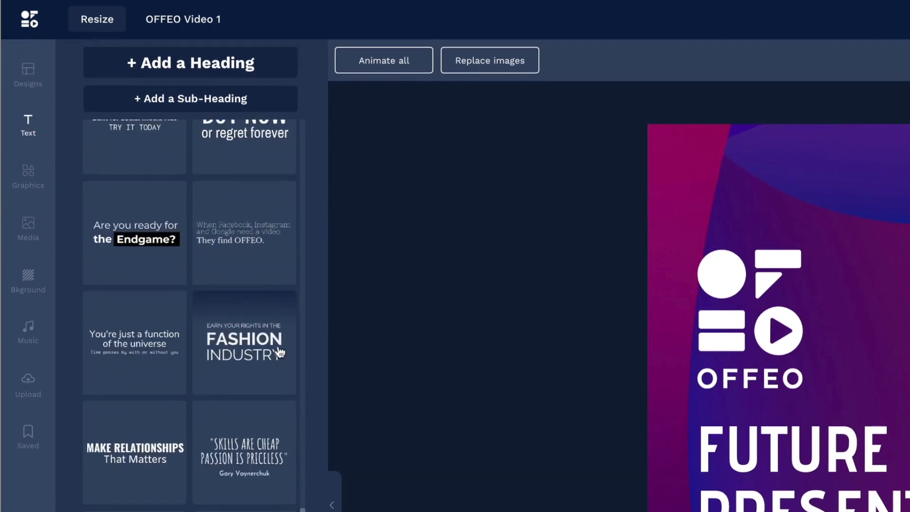
scroll(up, 3)
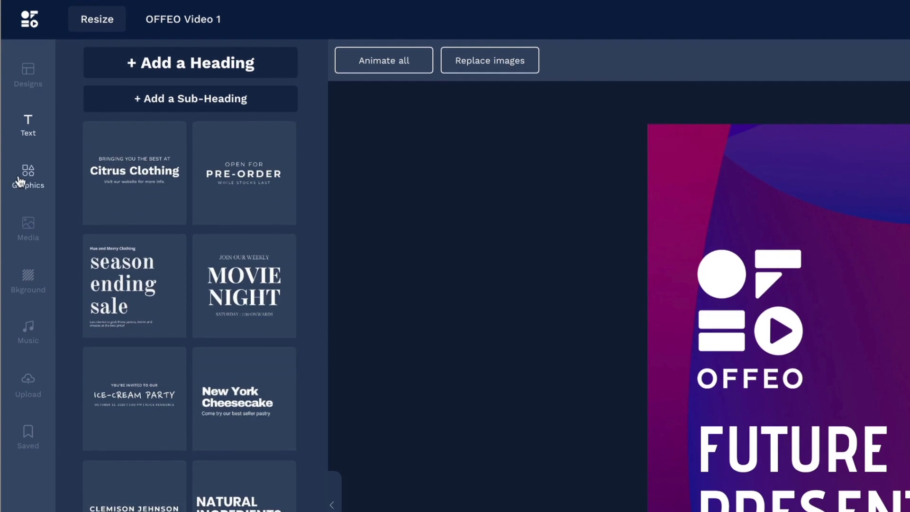
click(27, 178)
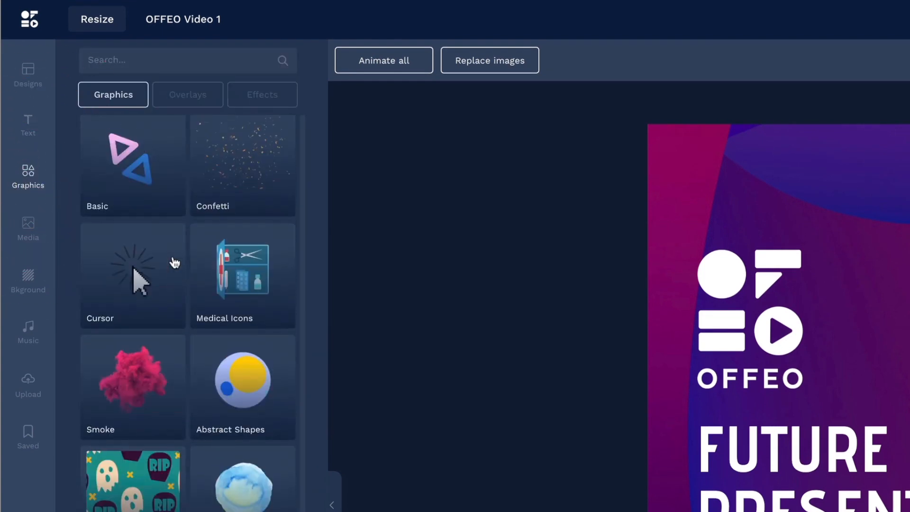
scroll(down, 3)
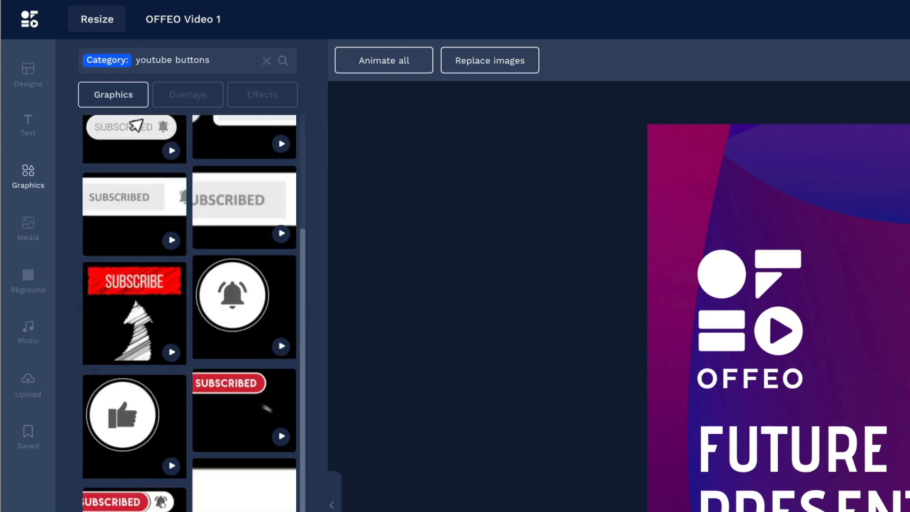
scroll(up, 3)
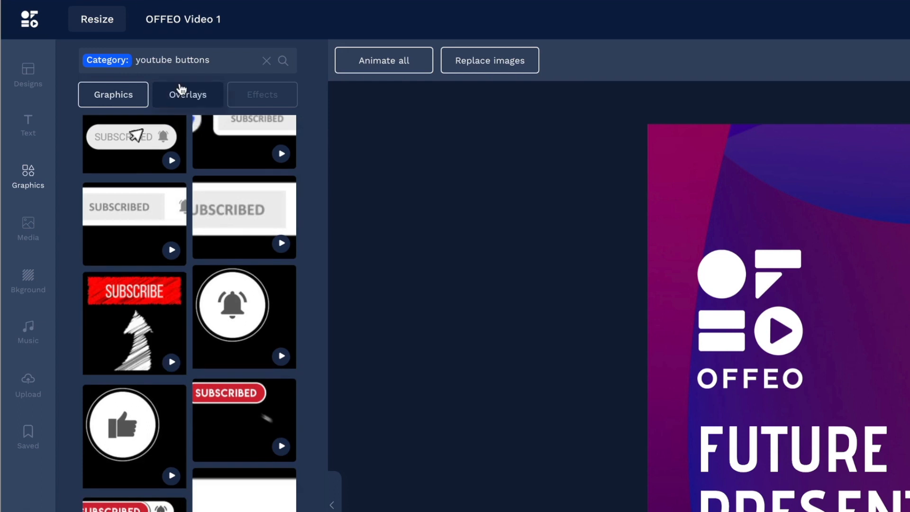
click(262, 94)
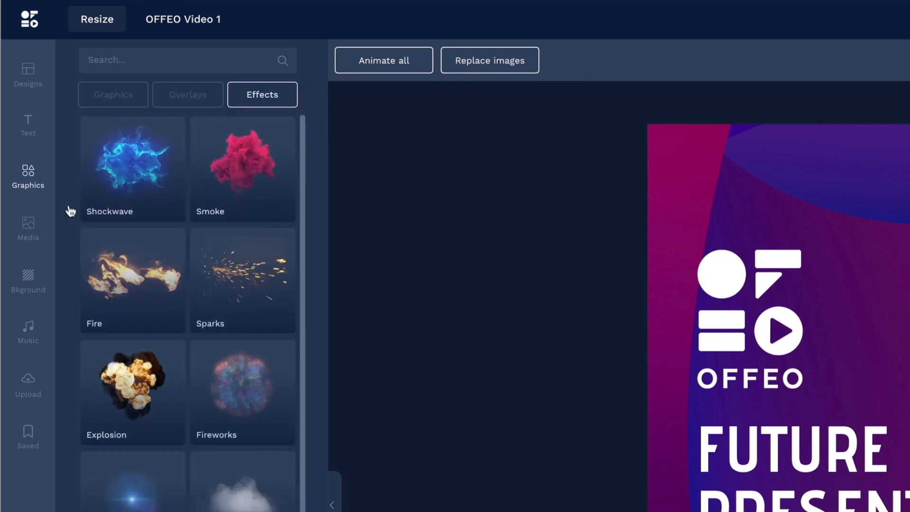
Browse Media photos and masks, then the Colour, Animated and Image backgrounds.
click(27, 229)
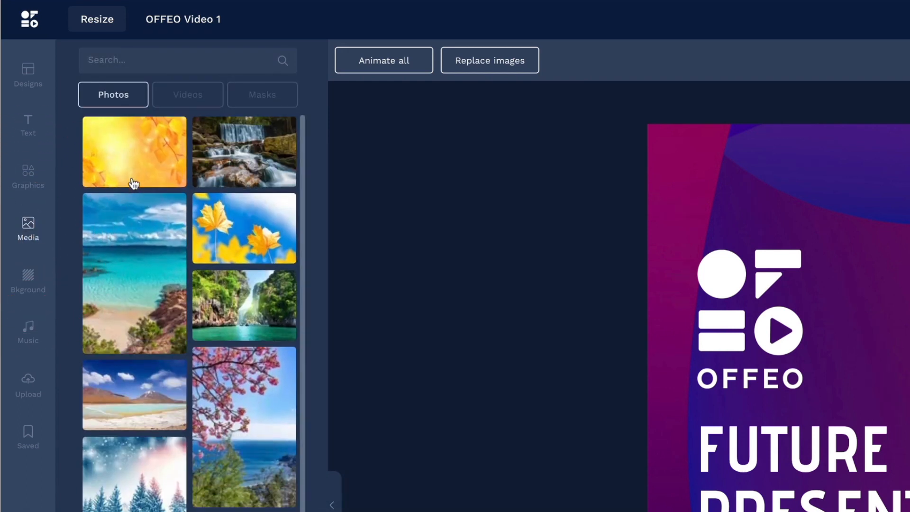
click(188, 95)
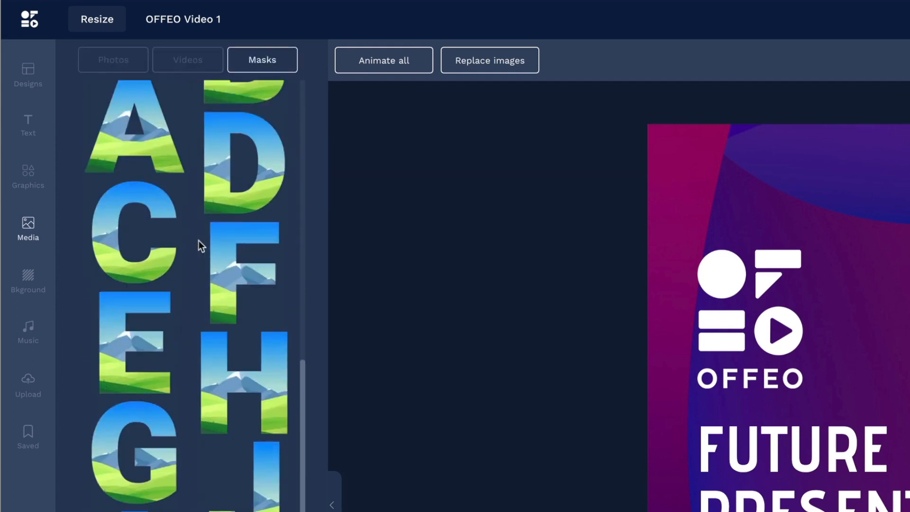
scroll(down, 3)
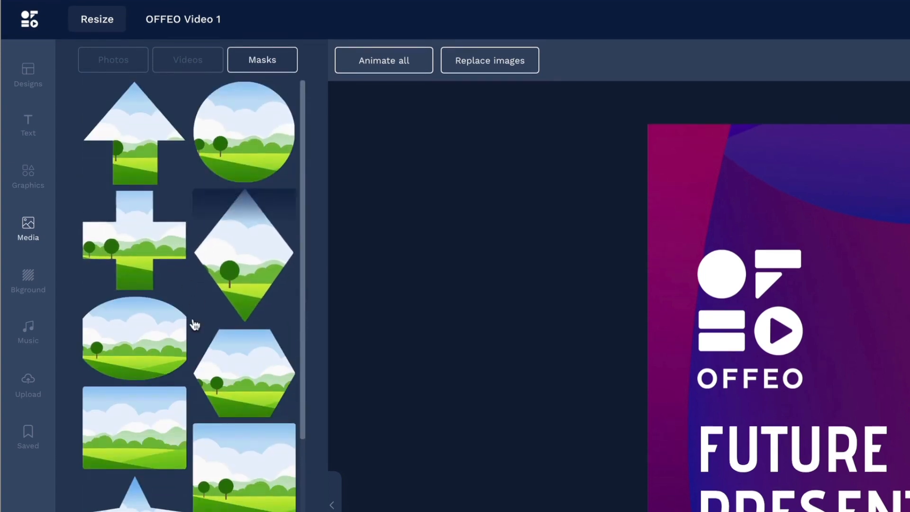
click(27, 281)
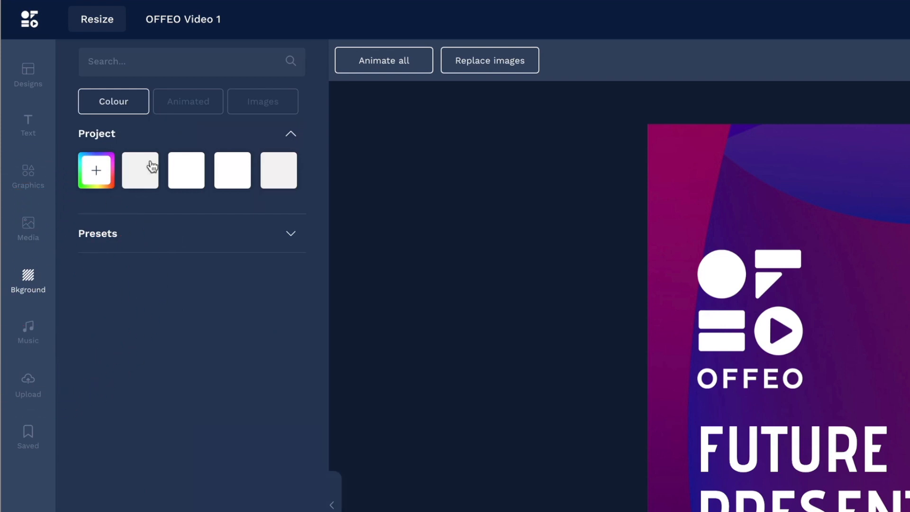
click(188, 94)
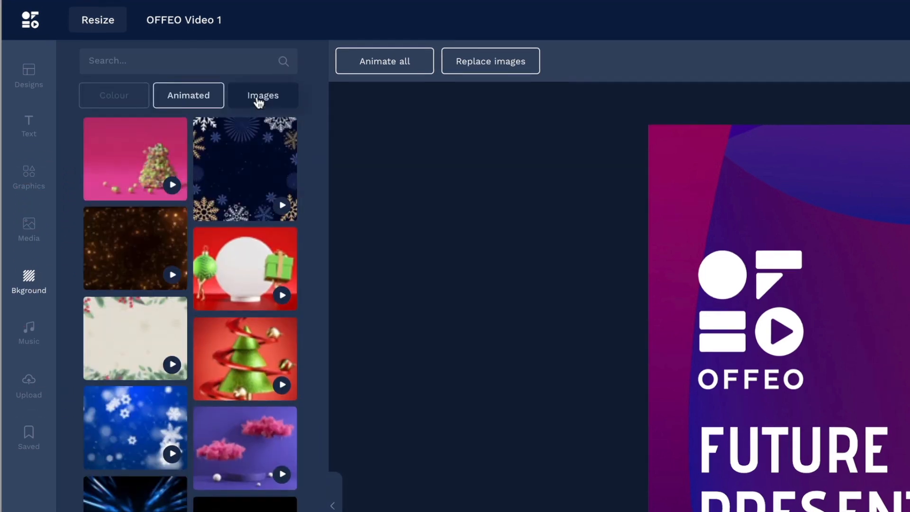
click(263, 94)
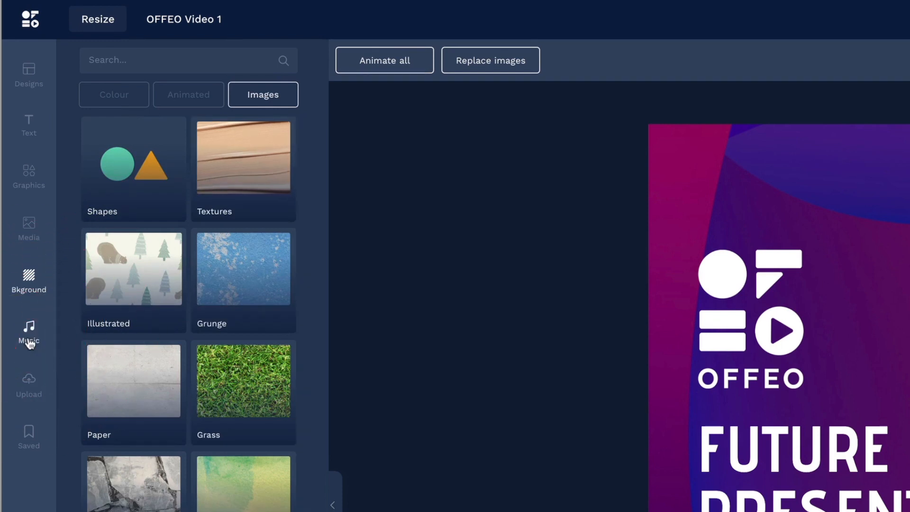
Switch the Upload panel to the Videos tab accepting MP4, MOV or WEBM files.
click(28, 386)
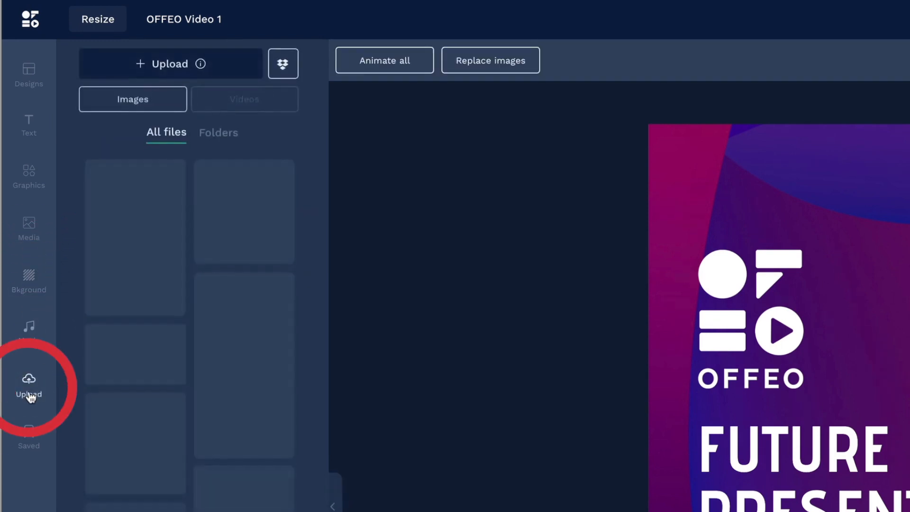
click(244, 98)
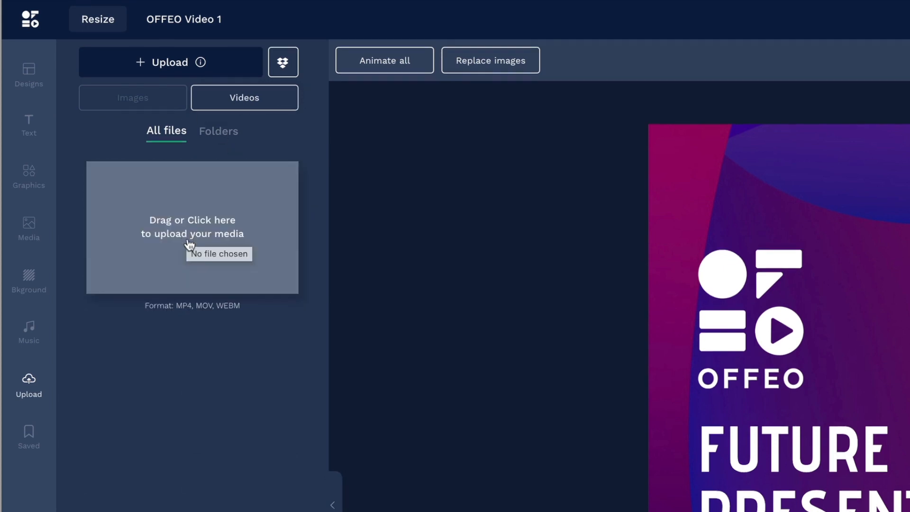
mouse_move(160, 199)
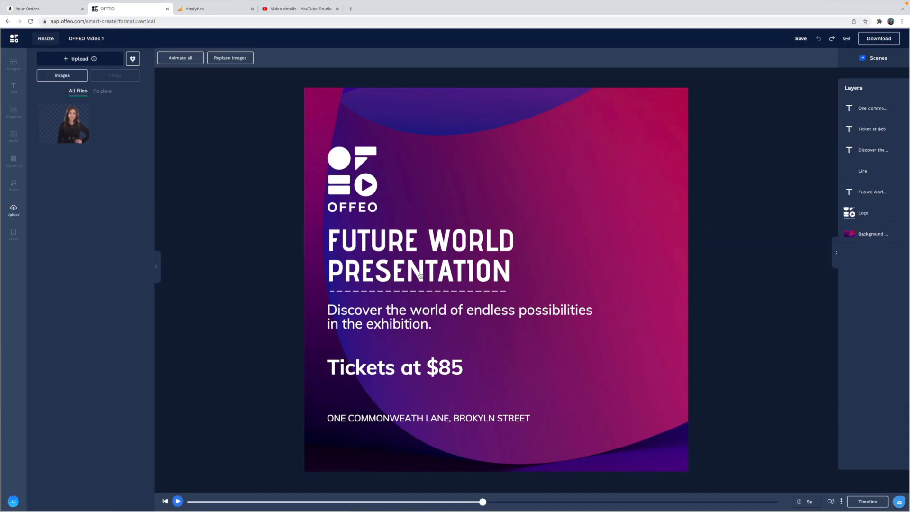
mouse_move(814, 175)
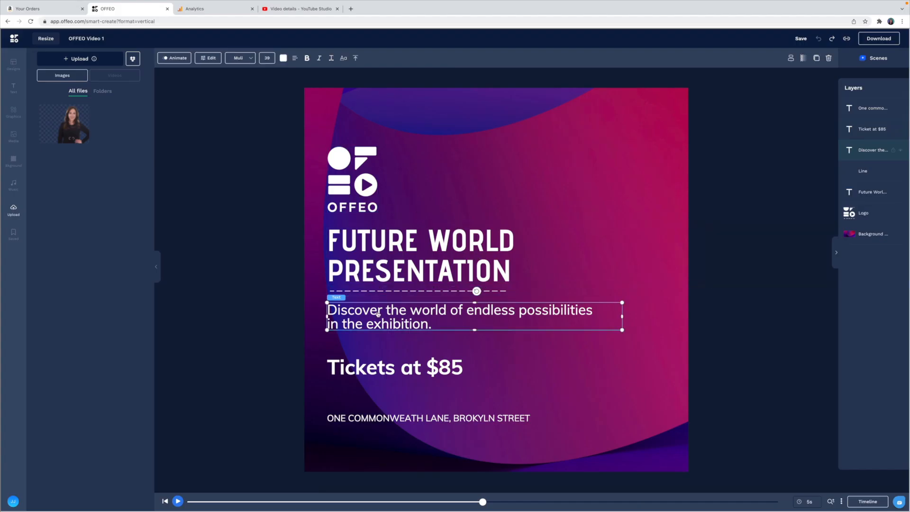
mouse_move(374, 252)
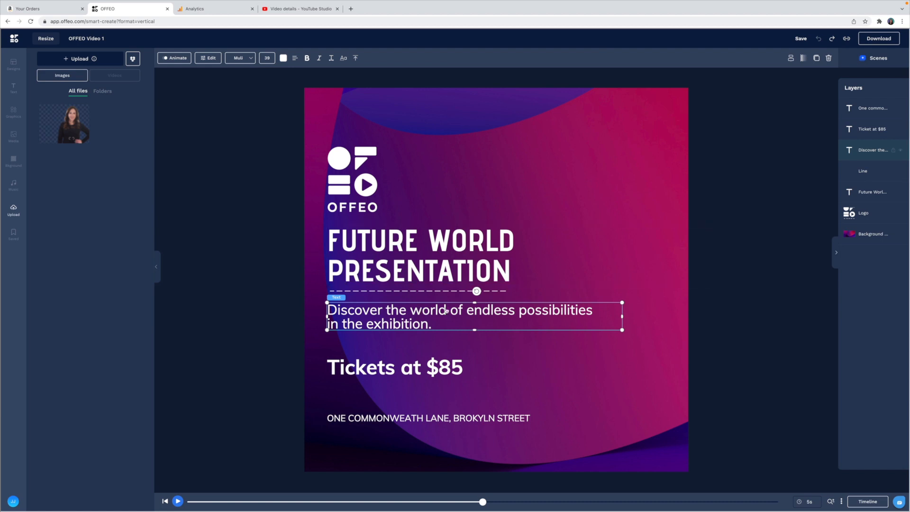
click(417, 291)
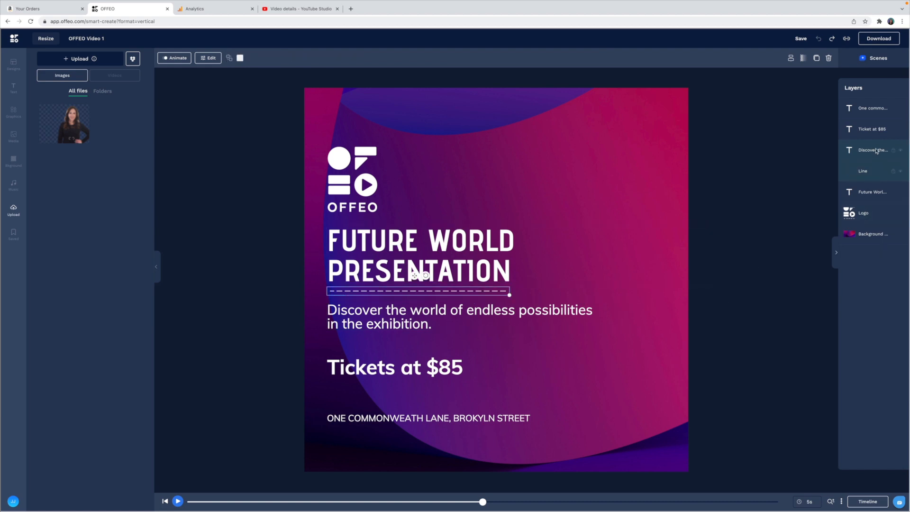
click(459, 316)
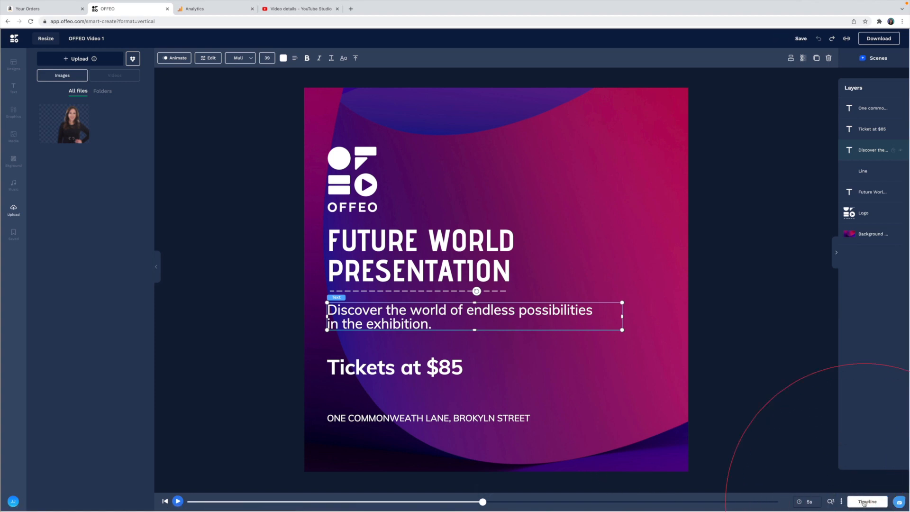
Show the scene timeline with all seven layers and their animation bars.
click(867, 501)
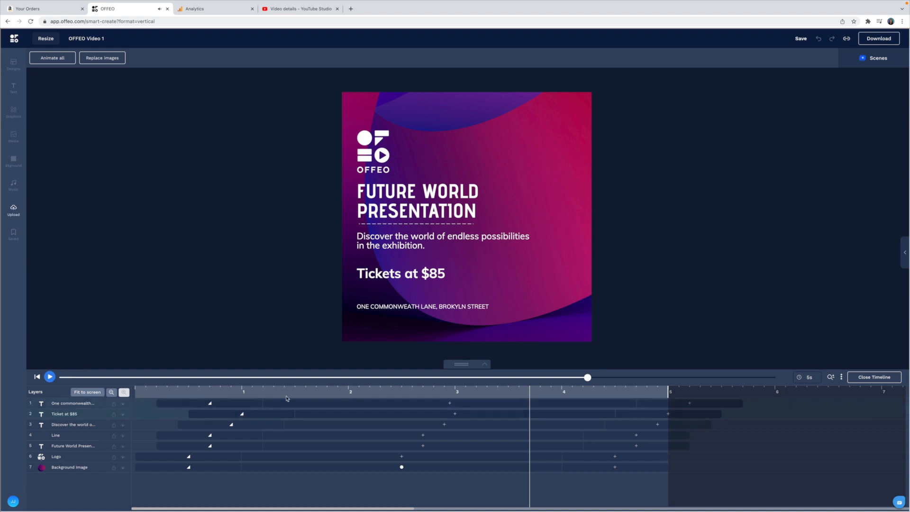
click(841, 377)
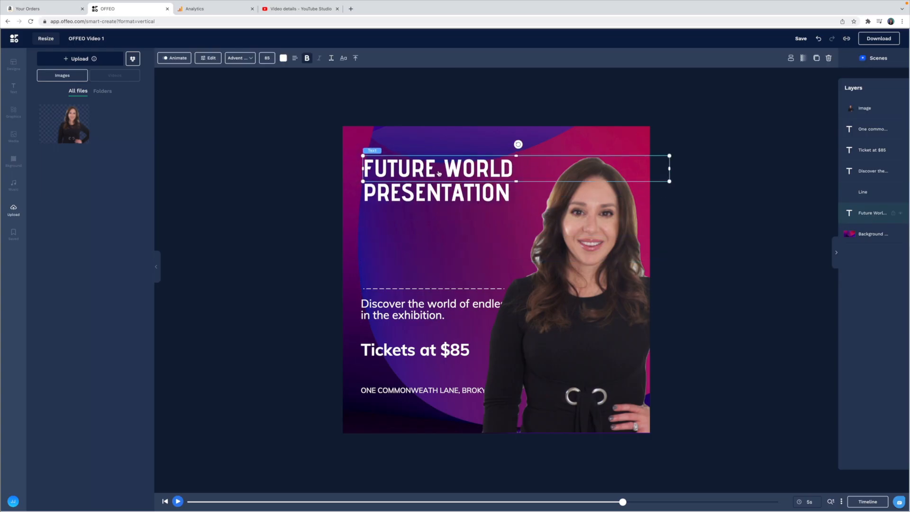
Remove the ticket price and street address text layers from the design.
click(872, 149)
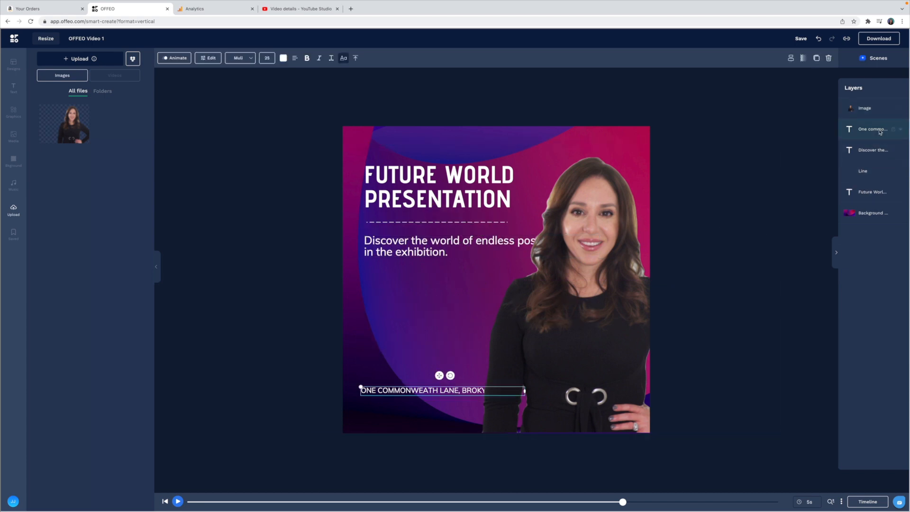
click(12, 89)
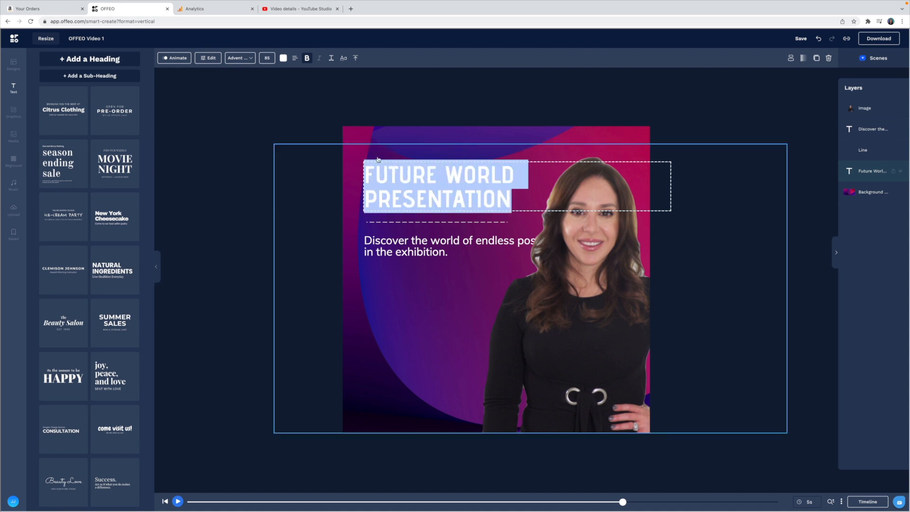
Retitle the headline to YOUTUBE CREATOR / JENN JAGER and select it for styling.
text(YOUTUBE CREATOR)
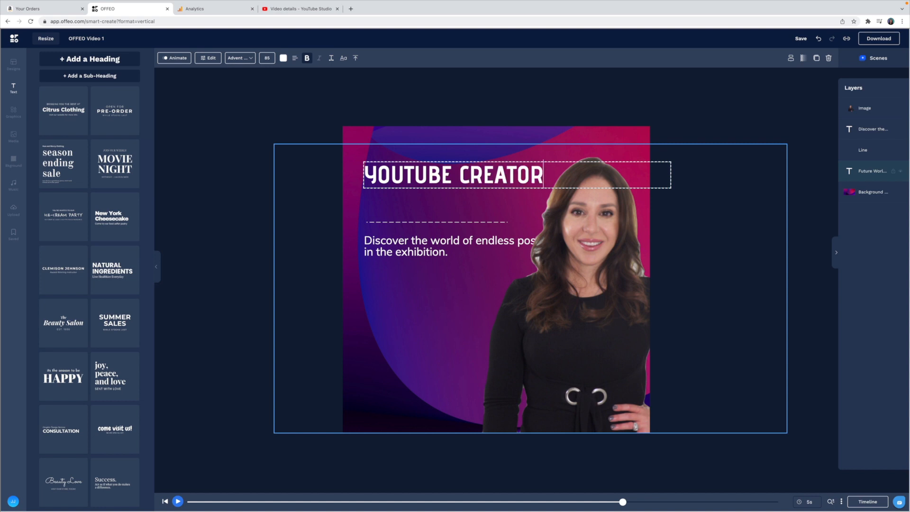
text(JENN JAGER)
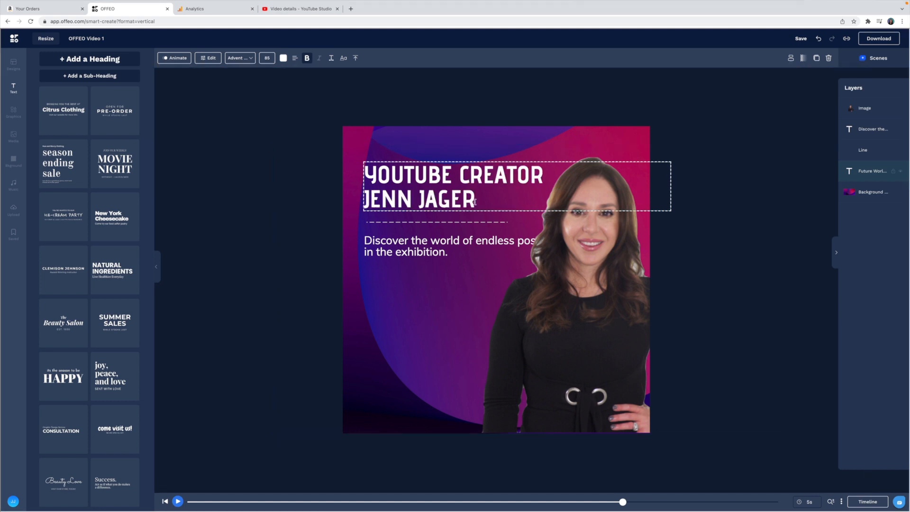
double_click(418, 199)
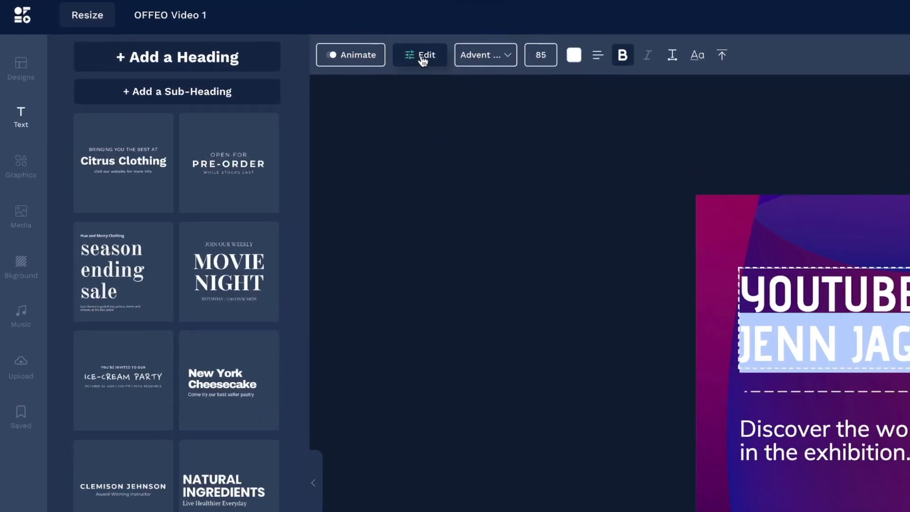
Give the title a drop shadow and a solid black text background box.
click(419, 55)
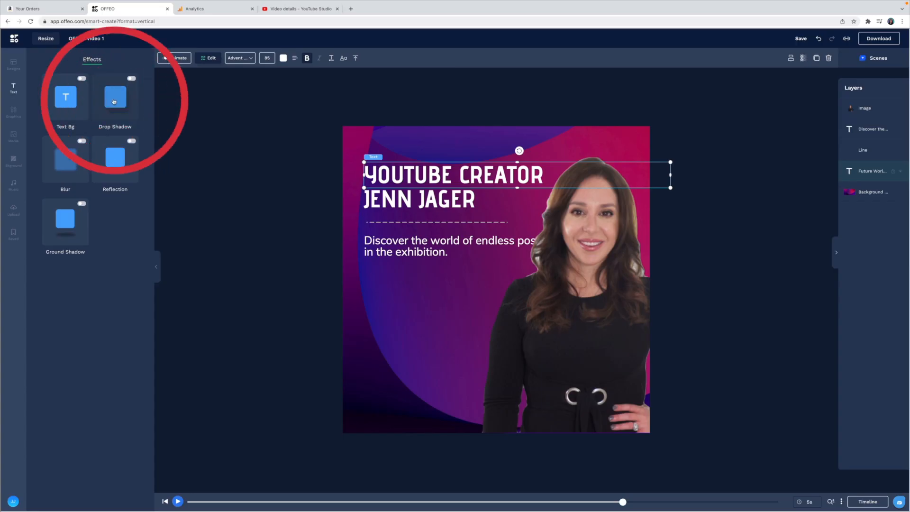
click(130, 78)
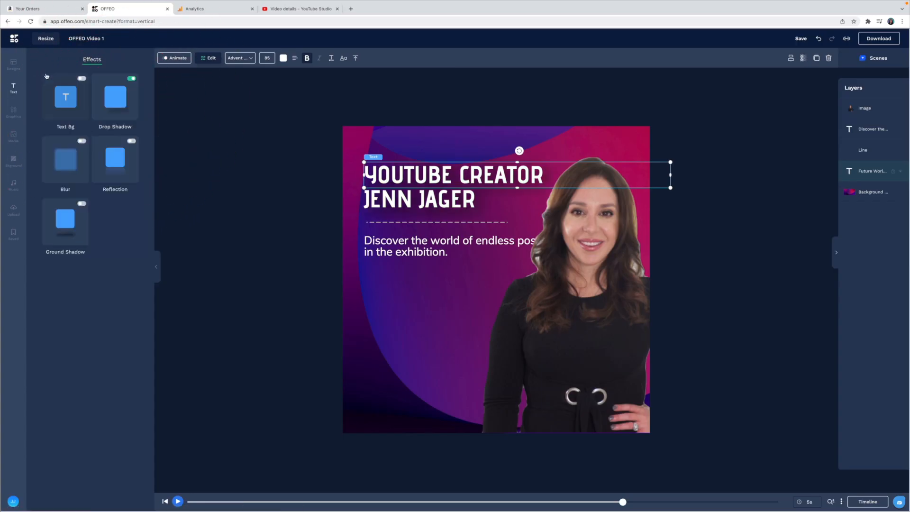
click(82, 78)
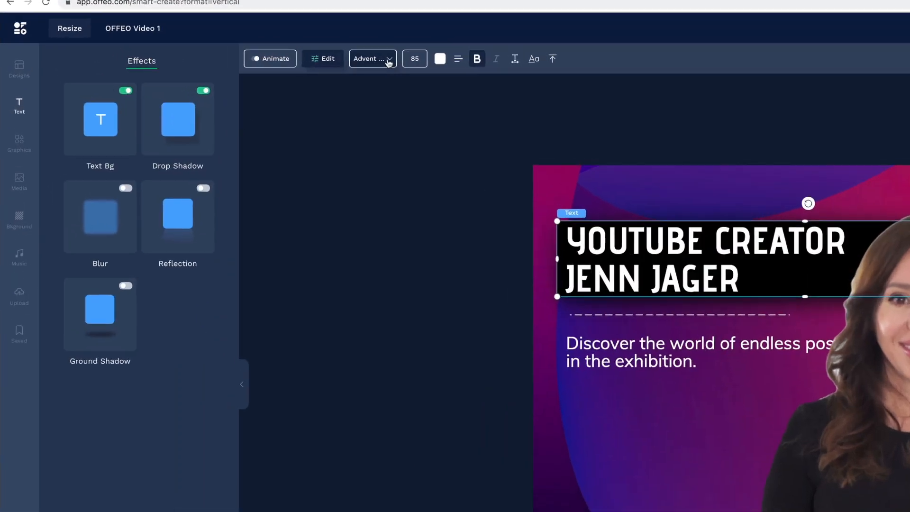
Change the title to a heavier sans-serif font from the font library.
click(371, 58)
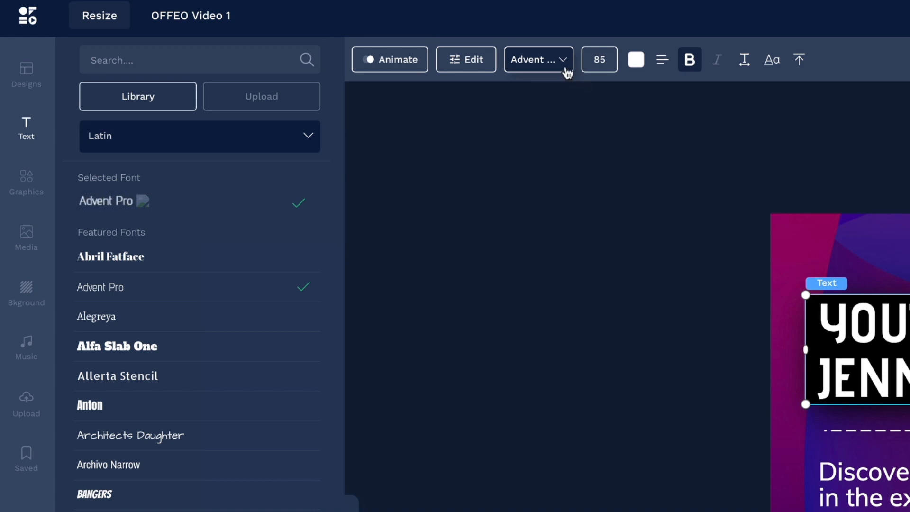
scroll(down, 3)
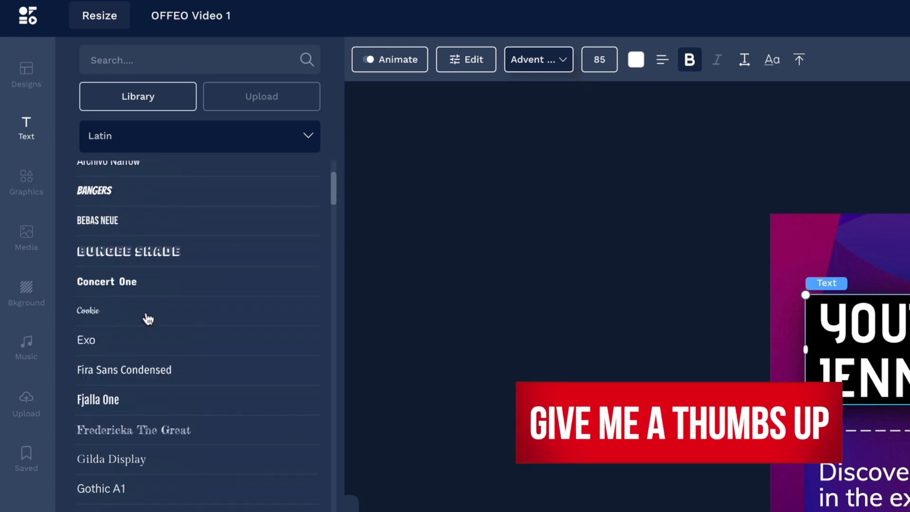
scroll(up, 3)
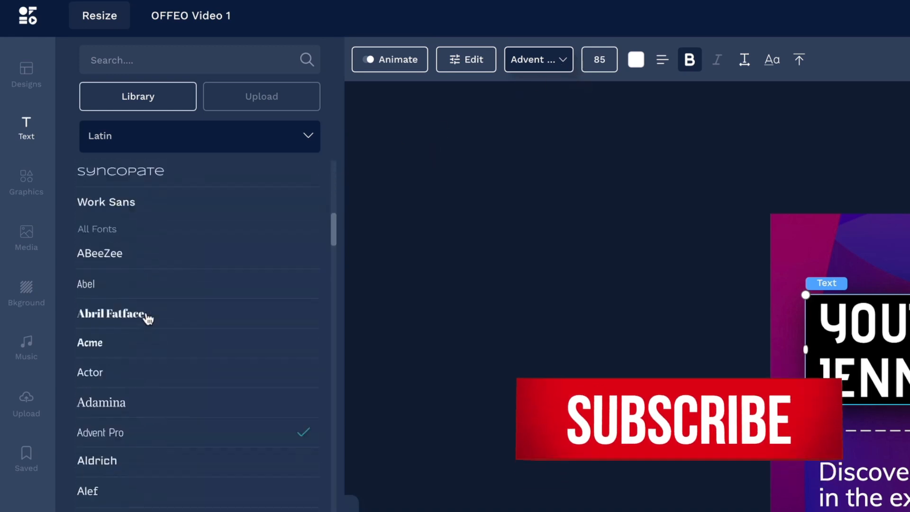
scroll(down, 3)
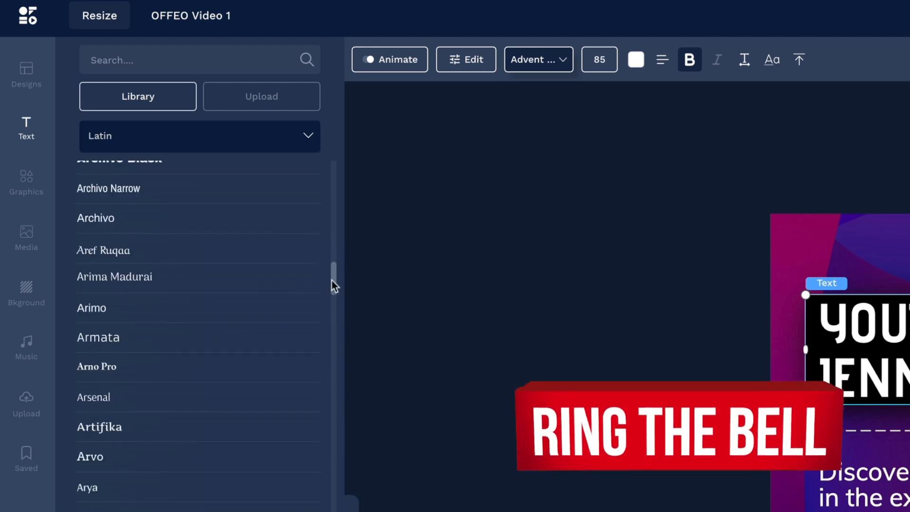
scroll(down, 3)
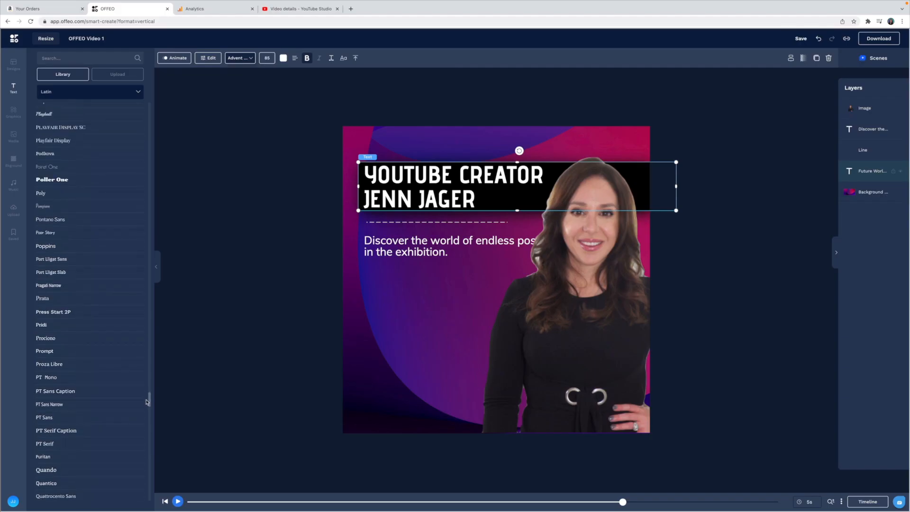
click(45, 247)
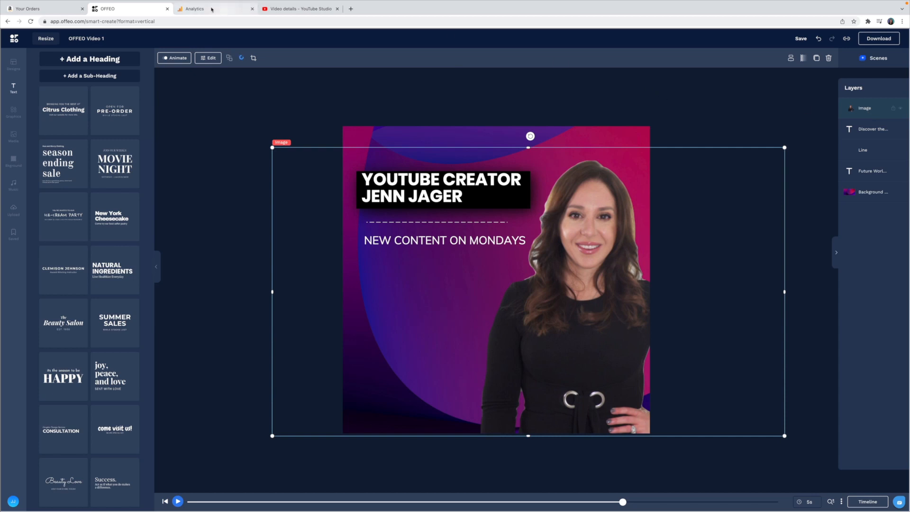
mouse_move(226, 30)
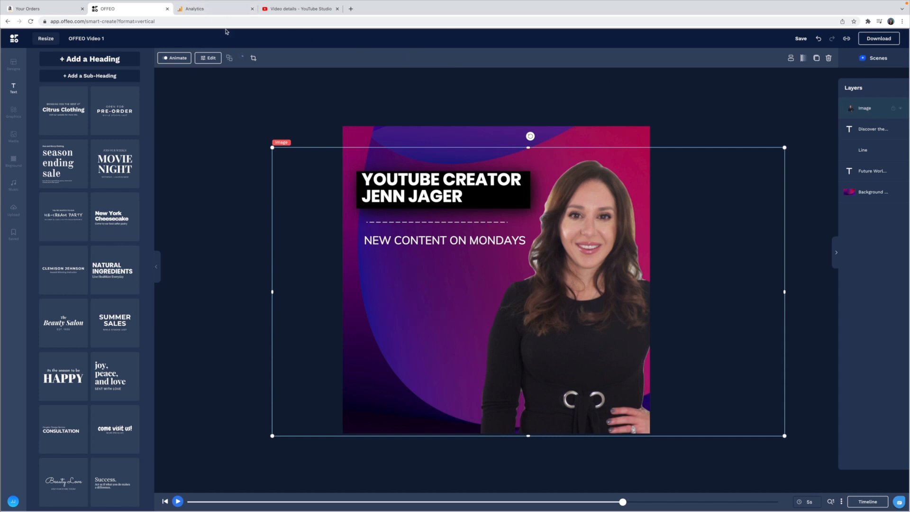
Review the photo's adjustments with Normal blend mode, no filter, and its effects options.
click(208, 58)
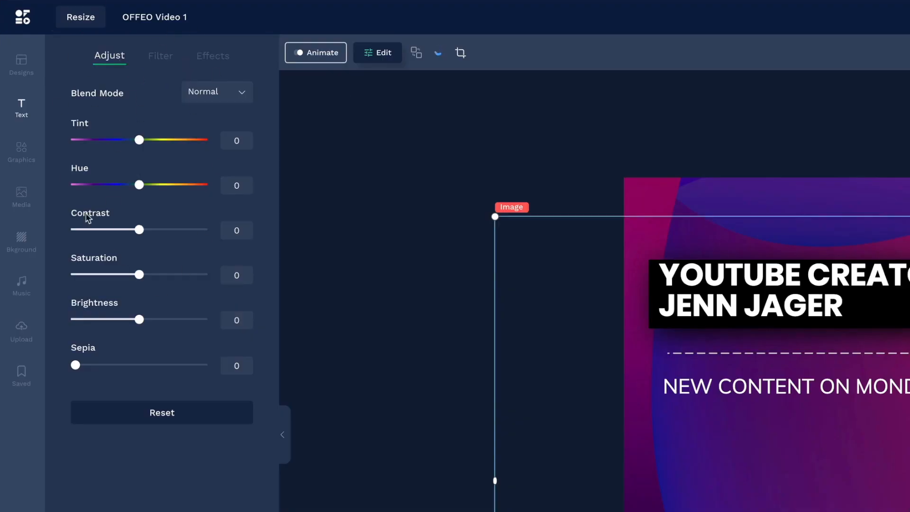
mouse_move(131, 123)
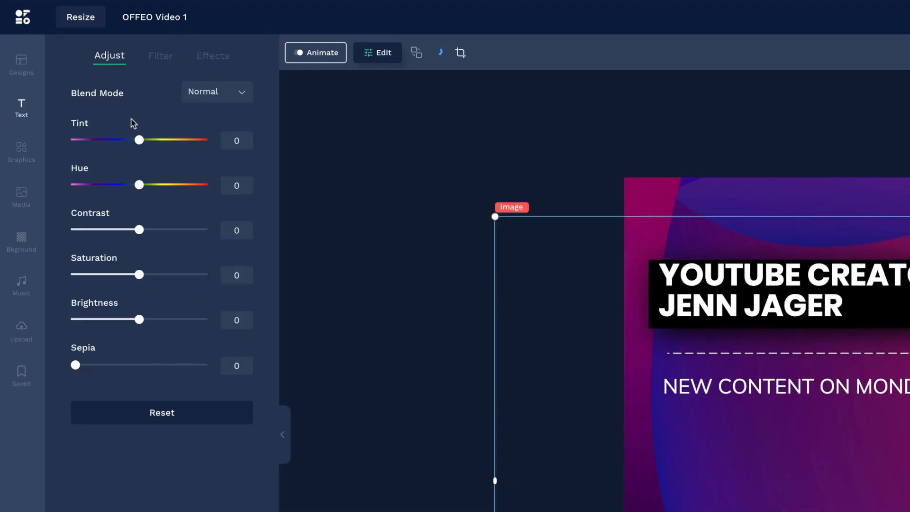
click(216, 92)
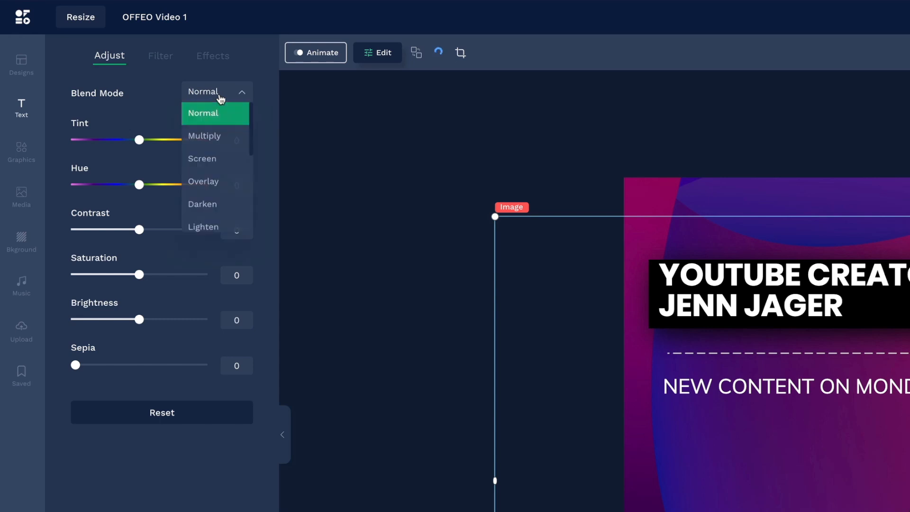
click(203, 113)
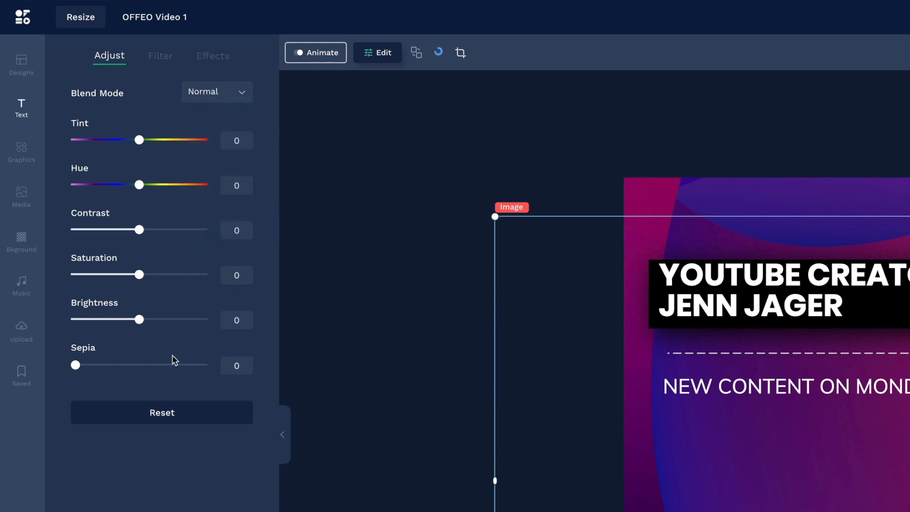
mouse_move(130, 165)
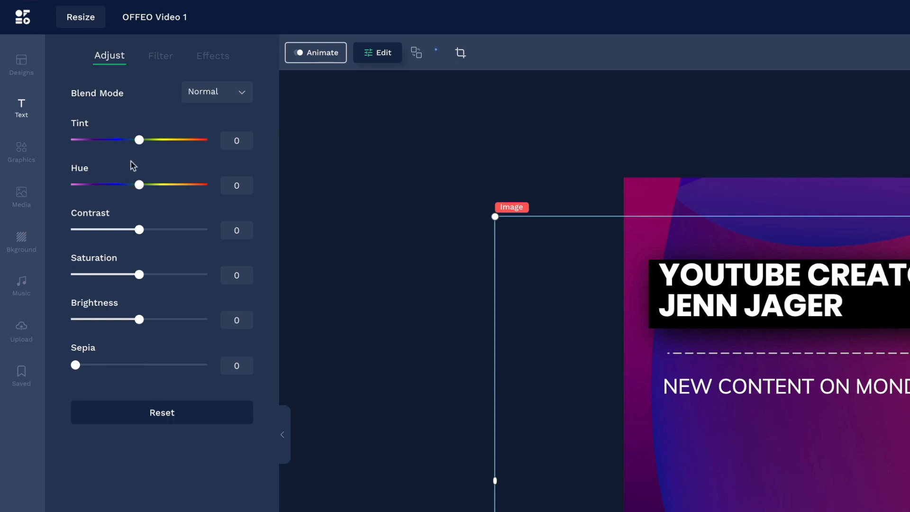
click(163, 56)
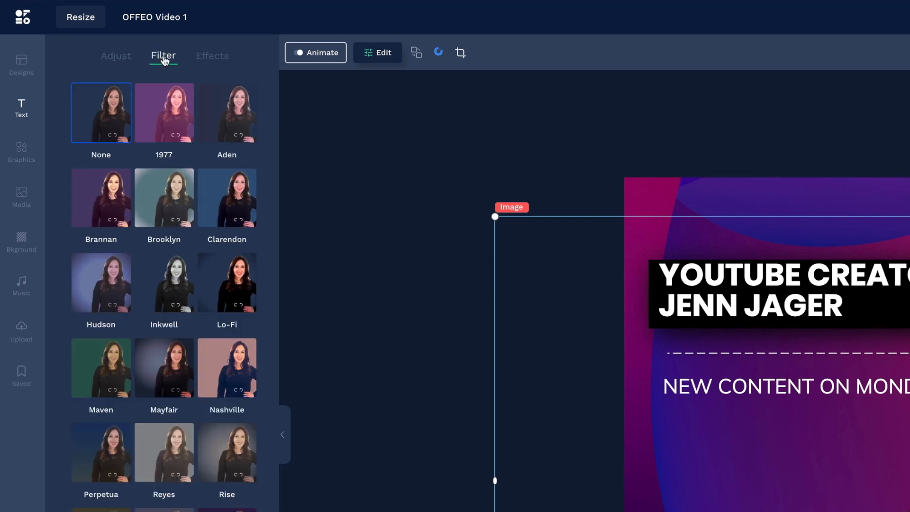
click(213, 56)
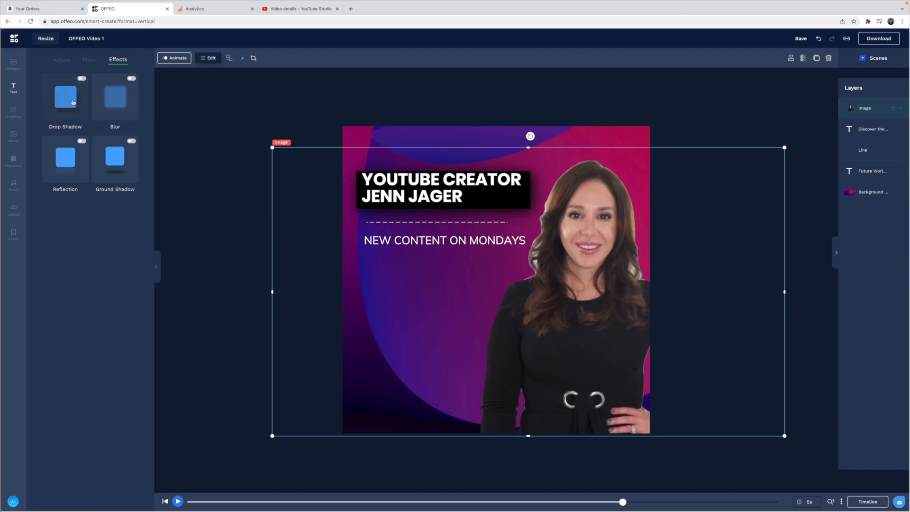
Give the photo a black drop shadow with blur 16, offsets 41/10 and 50% transparency.
click(65, 96)
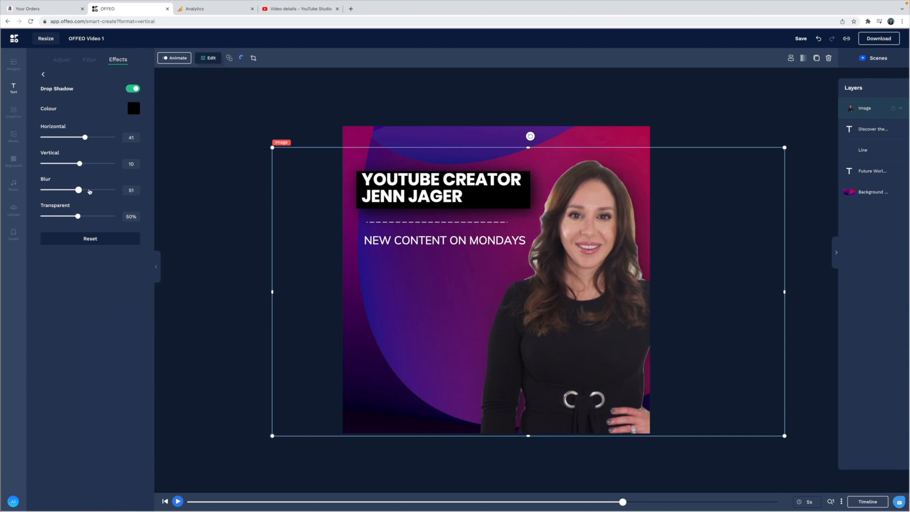
click(133, 108)
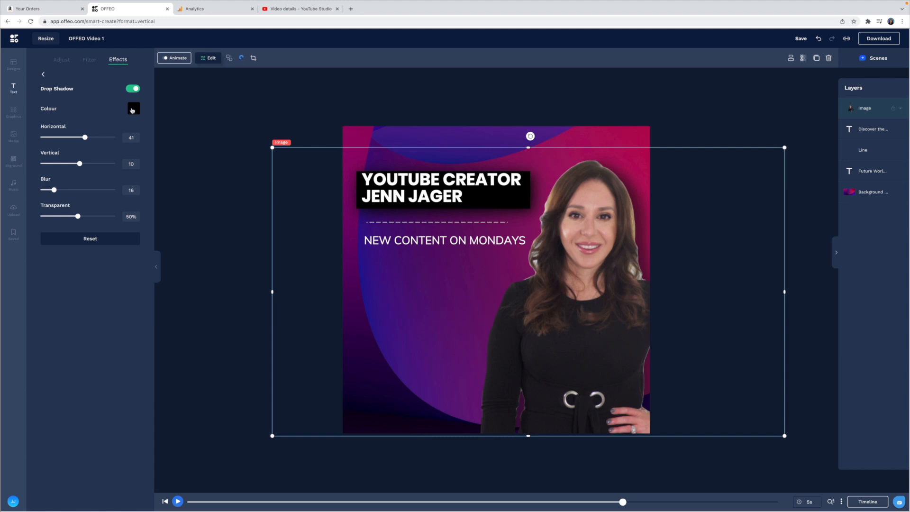
mouse_move(114, 104)
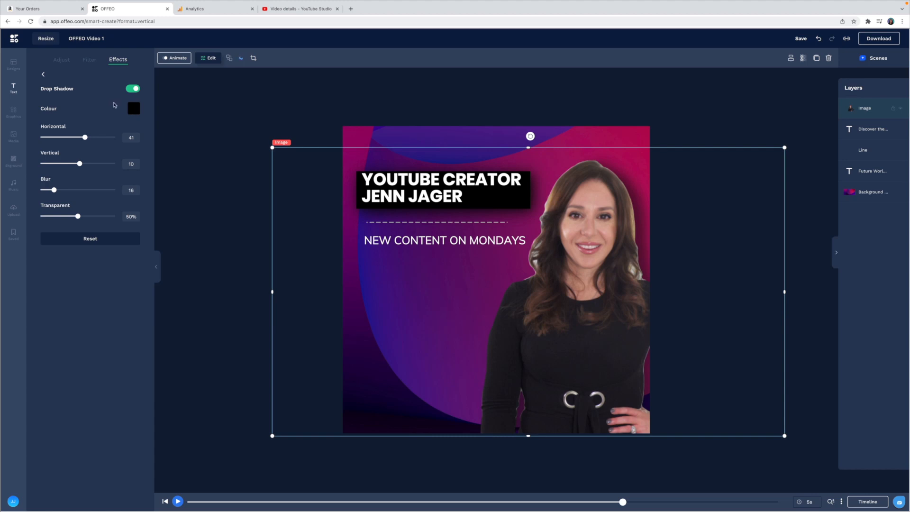
click(133, 108)
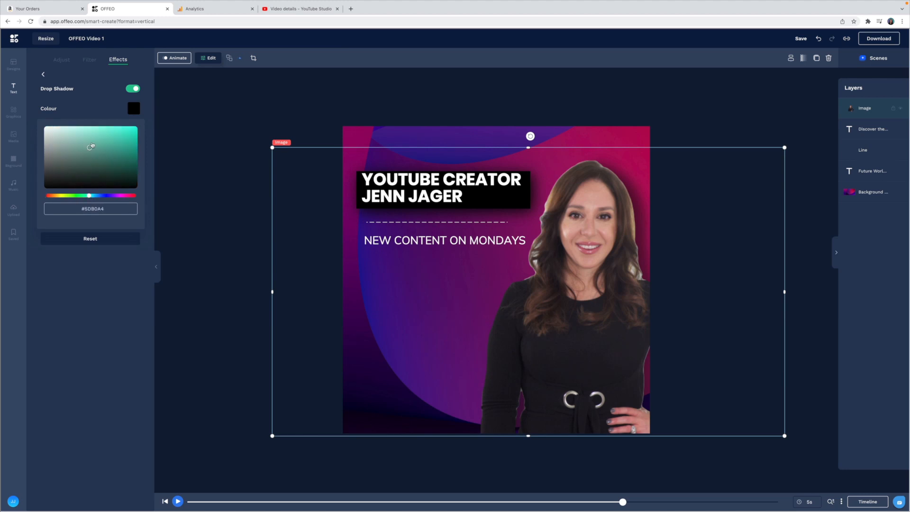
Close the shadow colour picker and toggle the drop shadow off and back on to compare.
click(133, 88)
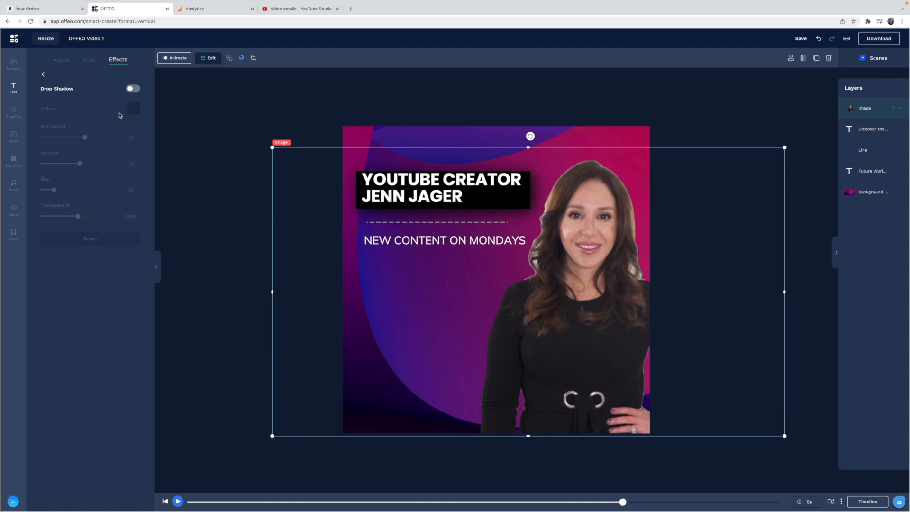
click(132, 89)
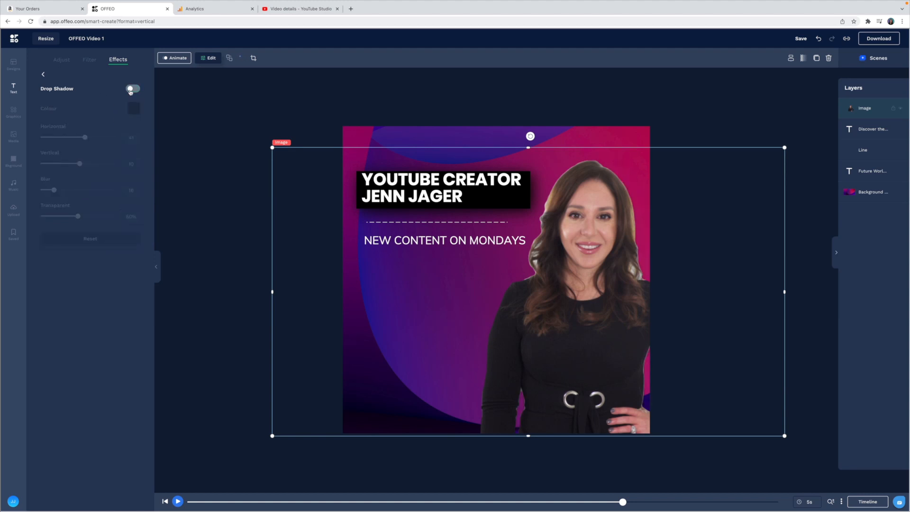
click(132, 88)
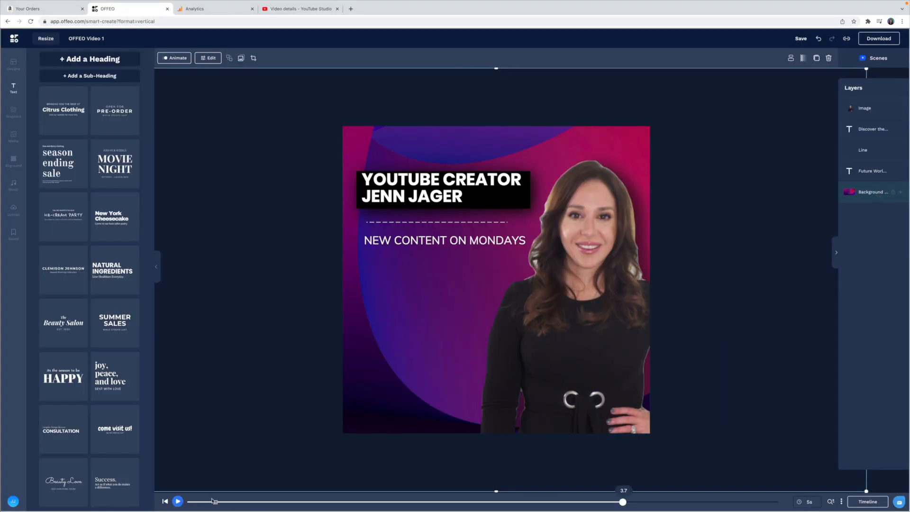
Replay the scene preview from the start.
click(177, 502)
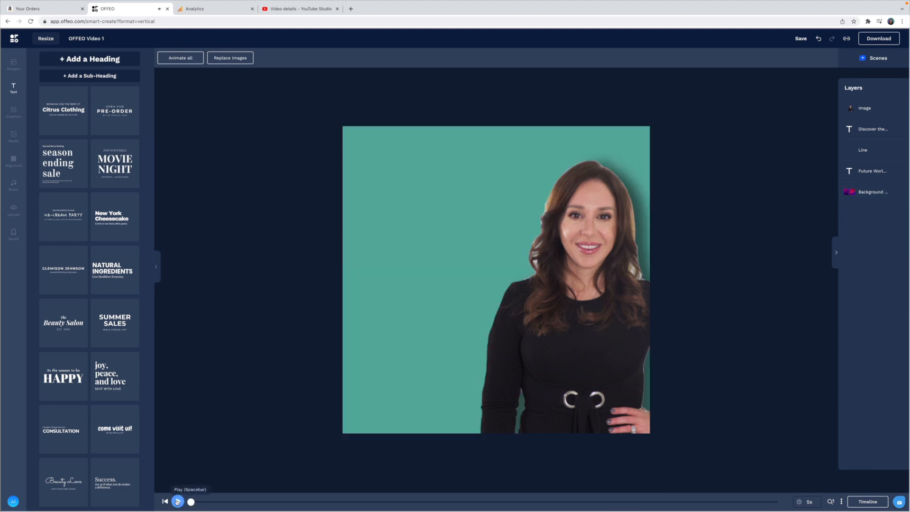
click(179, 501)
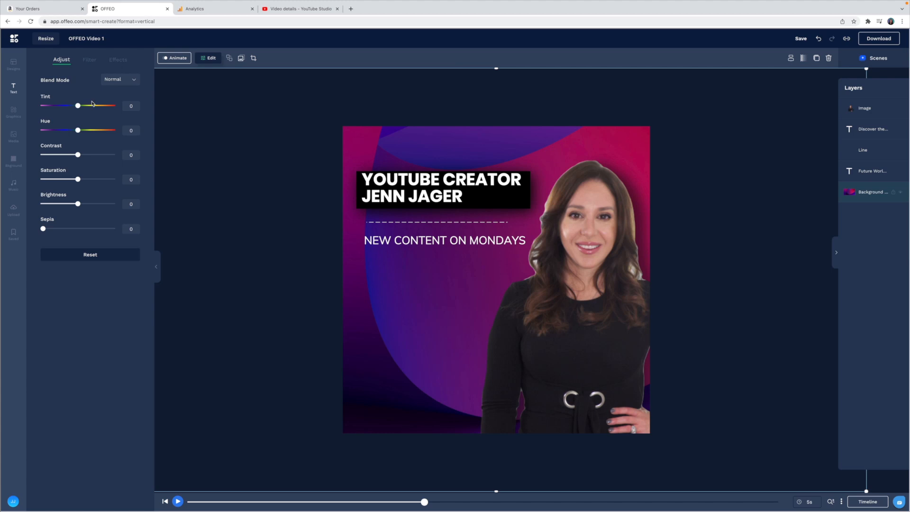
Adjust the background image to tint 4, hue 45 and brightness 62 for a brighter red-pink.
drag(78, 106, 170, 161)
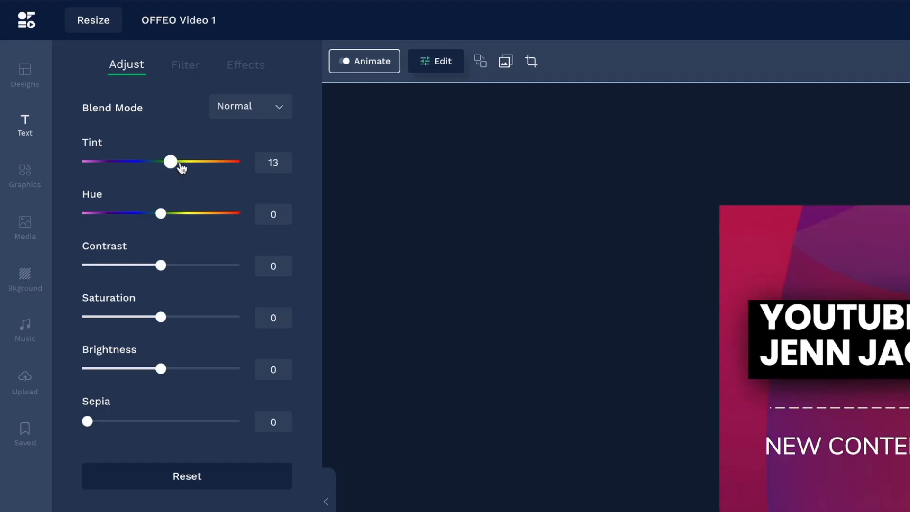
drag(170, 161, 176, 161)
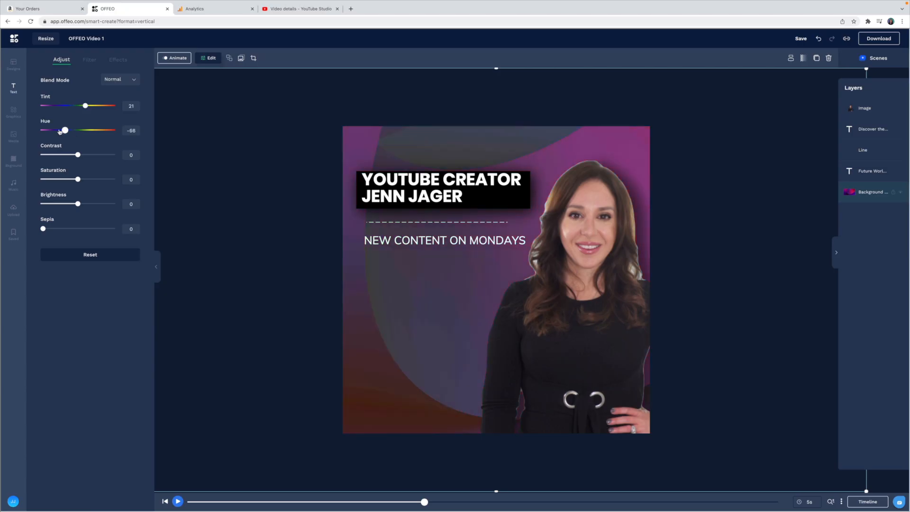
drag(65, 130, 109, 130)
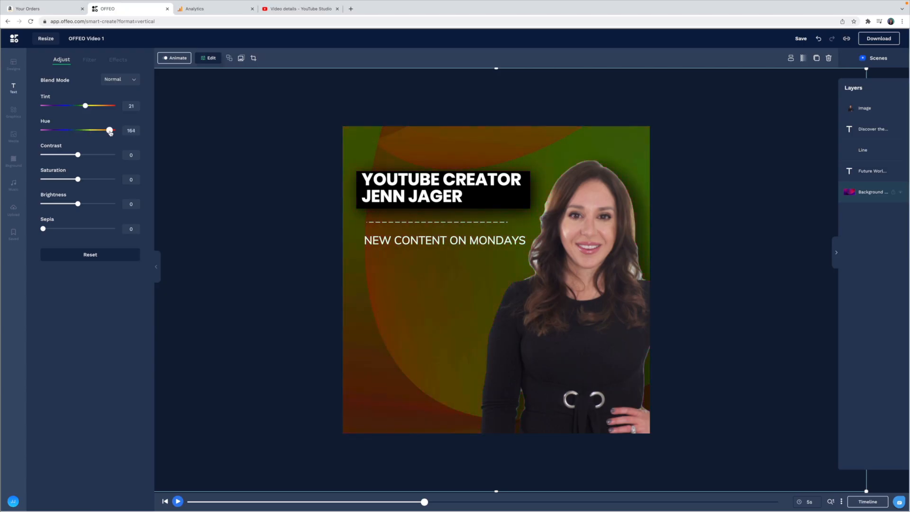
drag(110, 130, 87, 130)
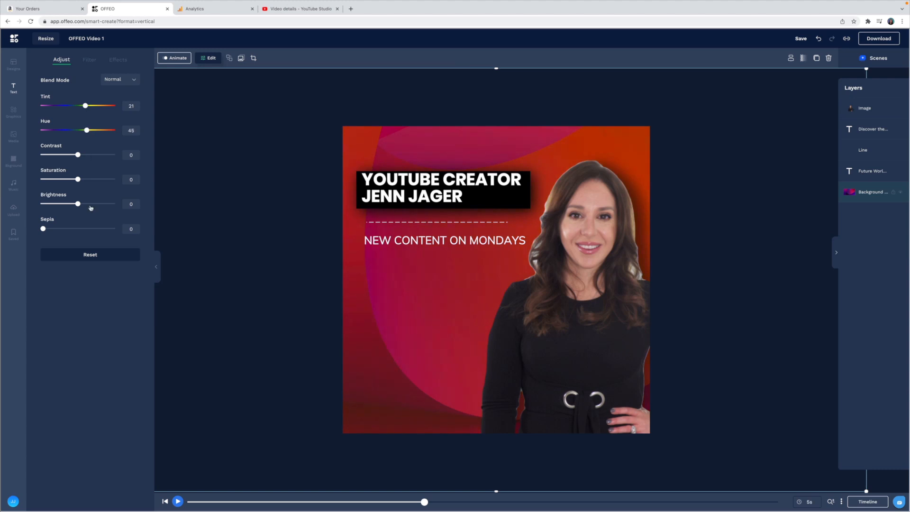
drag(79, 204, 94, 204)
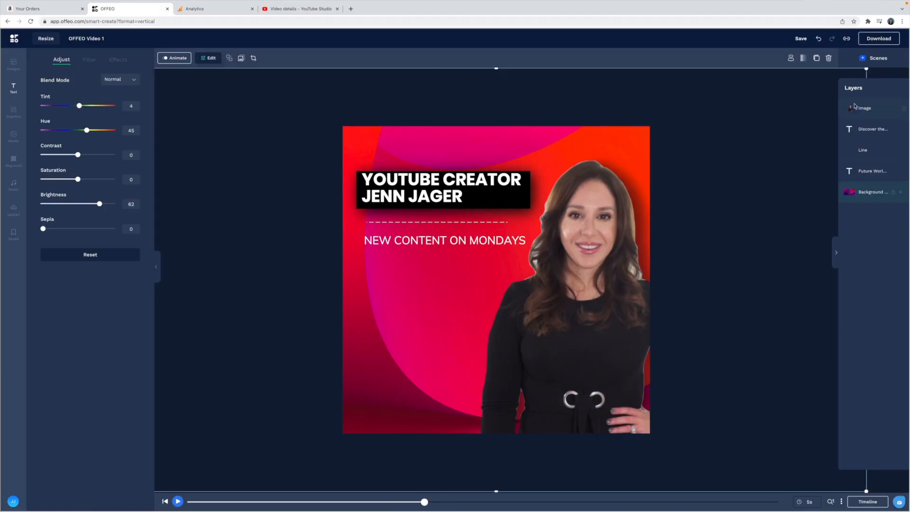
mouse_move(878, 104)
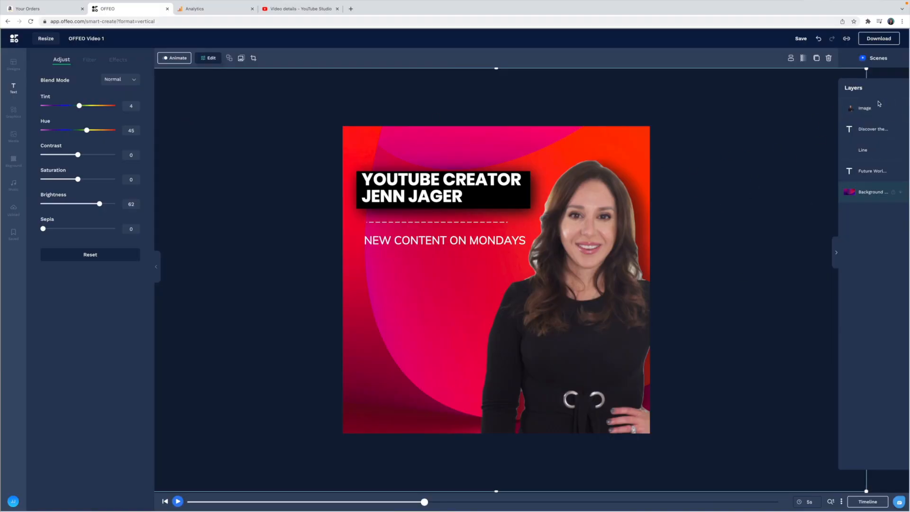
Give the photo a one-second leftward Slide entrance animation in the timeline.
click(867, 502)
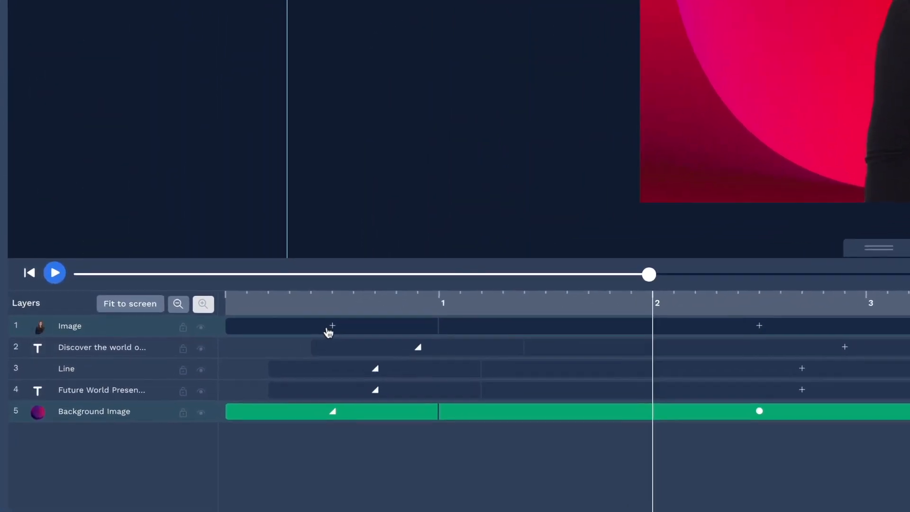
click(331, 325)
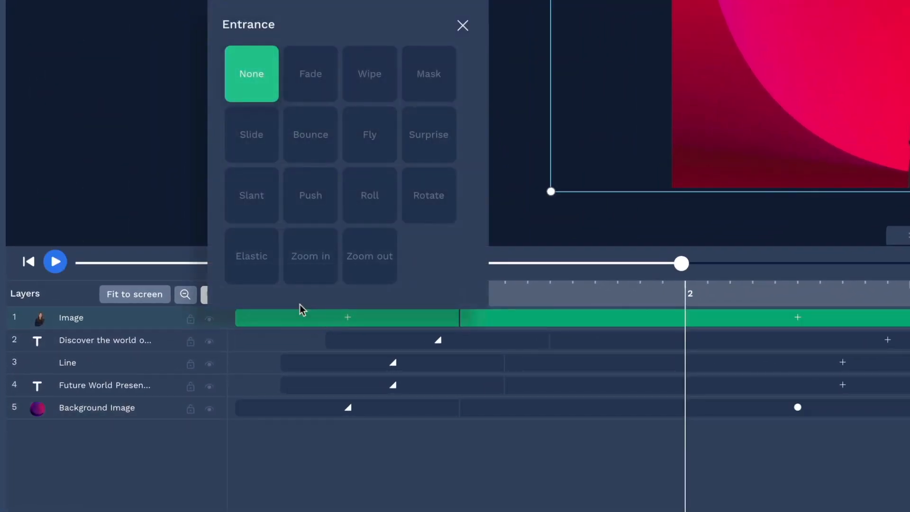
mouse_move(333, 112)
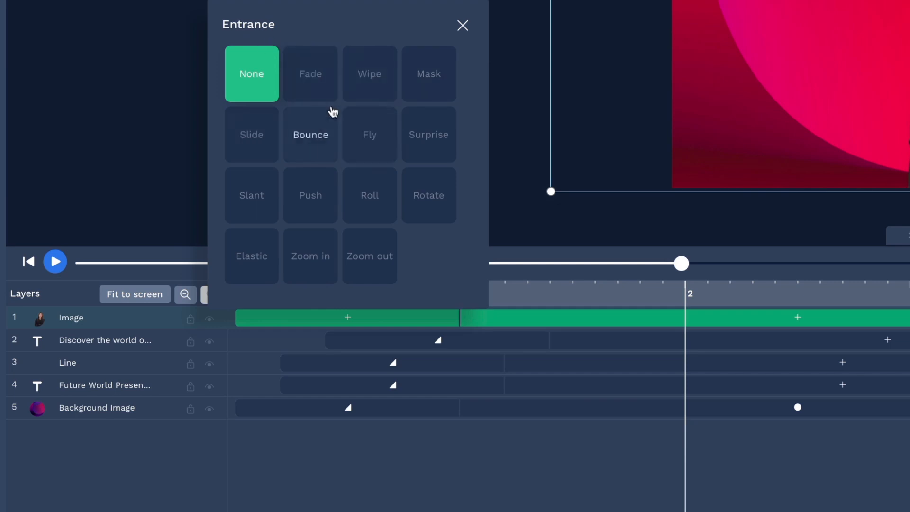
mouse_move(446, 234)
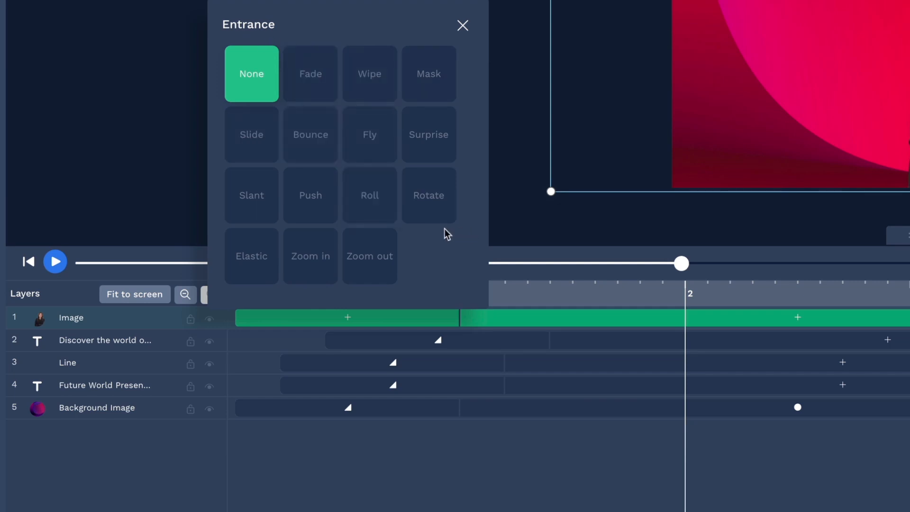
click(251, 134)
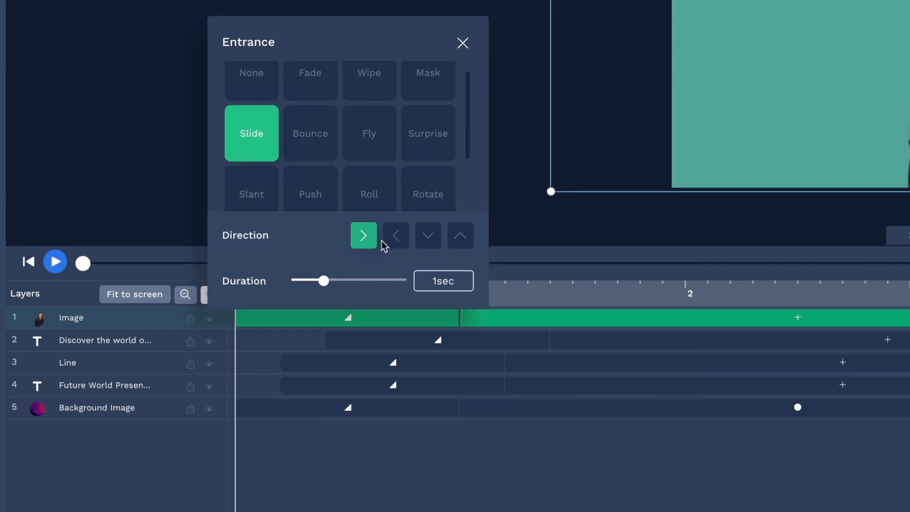
click(395, 235)
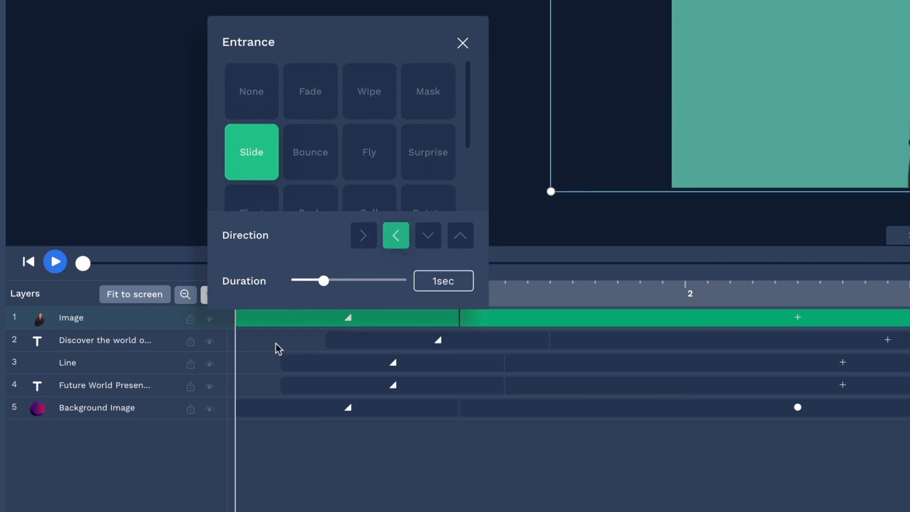
click(463, 42)
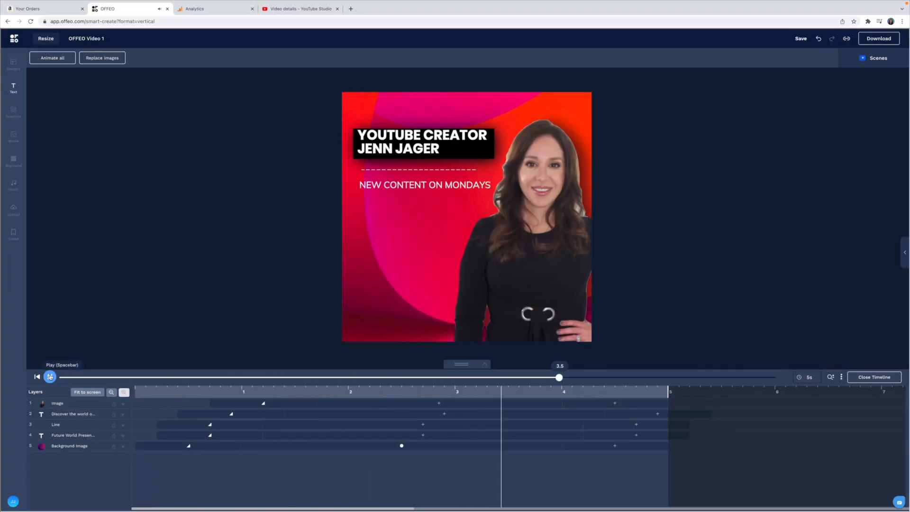
Preview the animated scene and close the layer timeline.
click(50, 376)
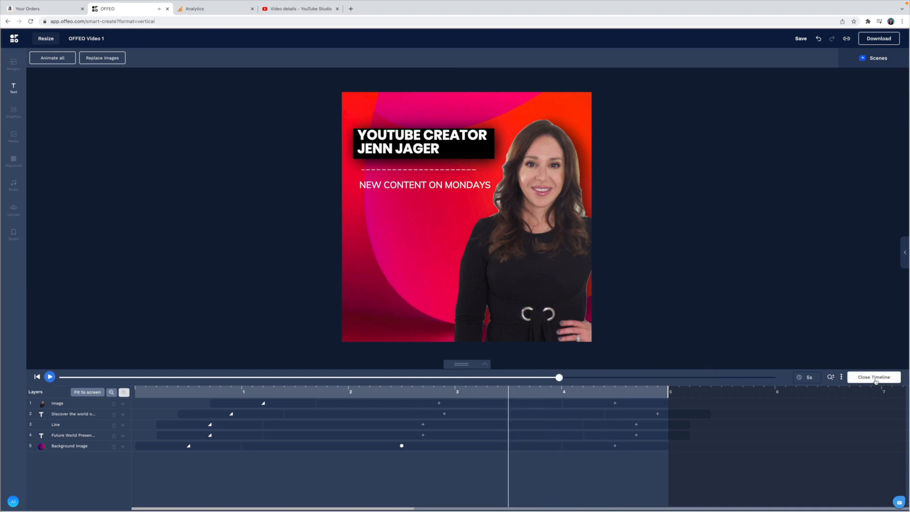
click(12, 88)
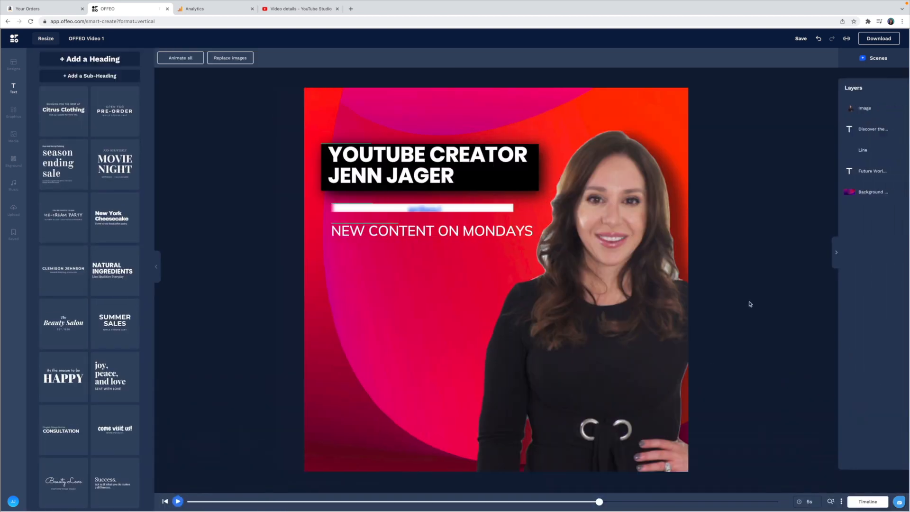
Recolour the intro scene's swirl effect purple (#5221B6).
click(413, 414)
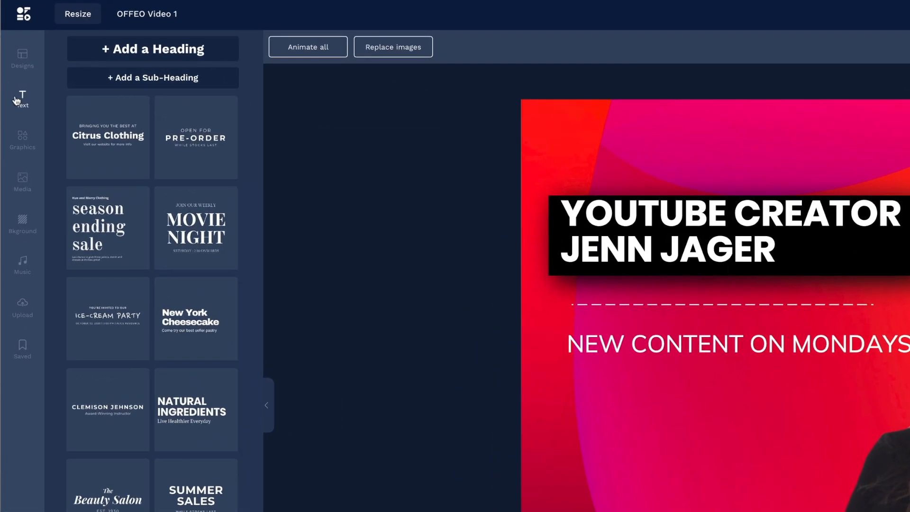
click(22, 139)
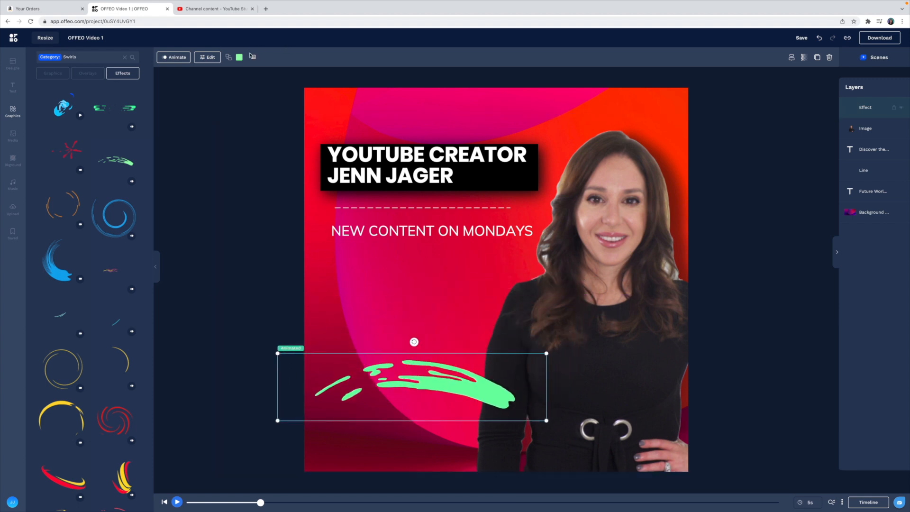
click(239, 57)
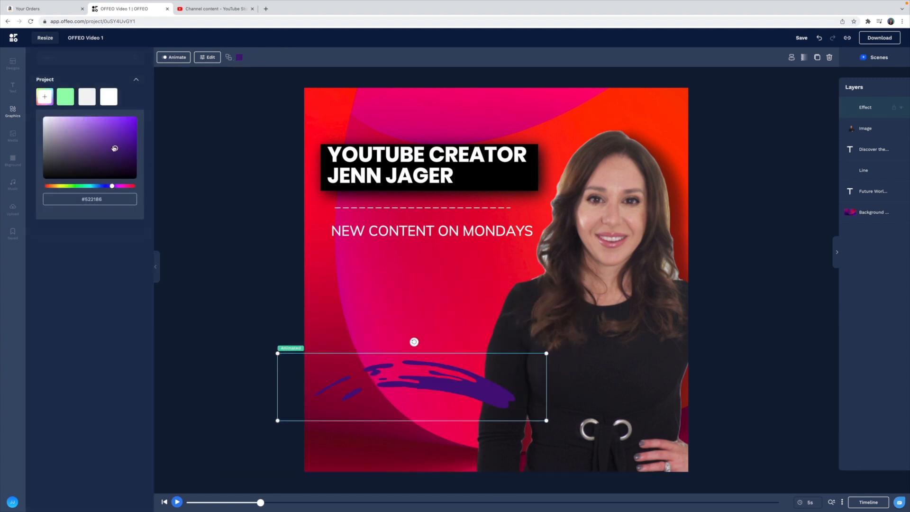
Move the swirl effect later in the scene timing and preview it.
click(867, 502)
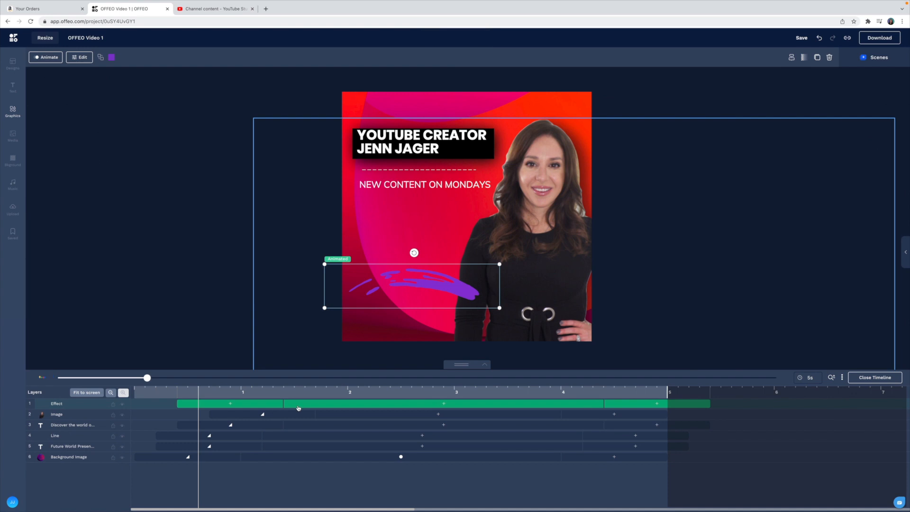
click(49, 377)
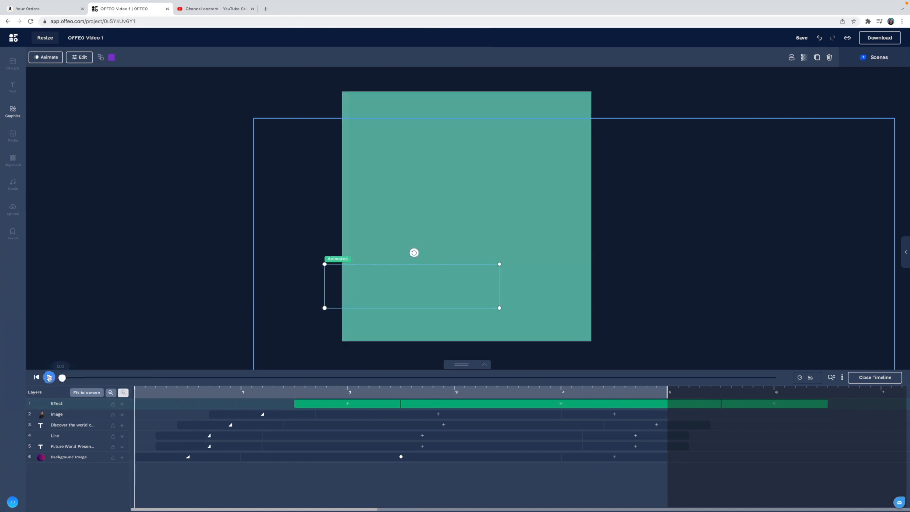
click(50, 378)
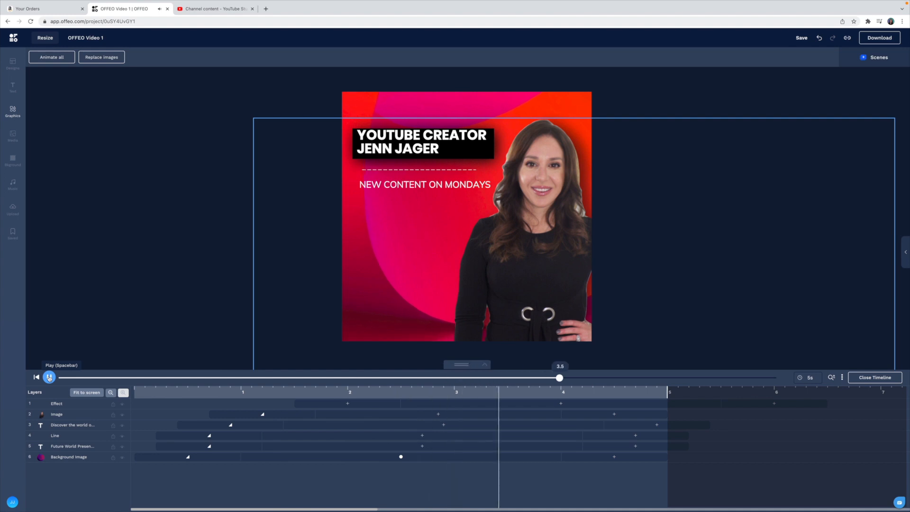
click(12, 110)
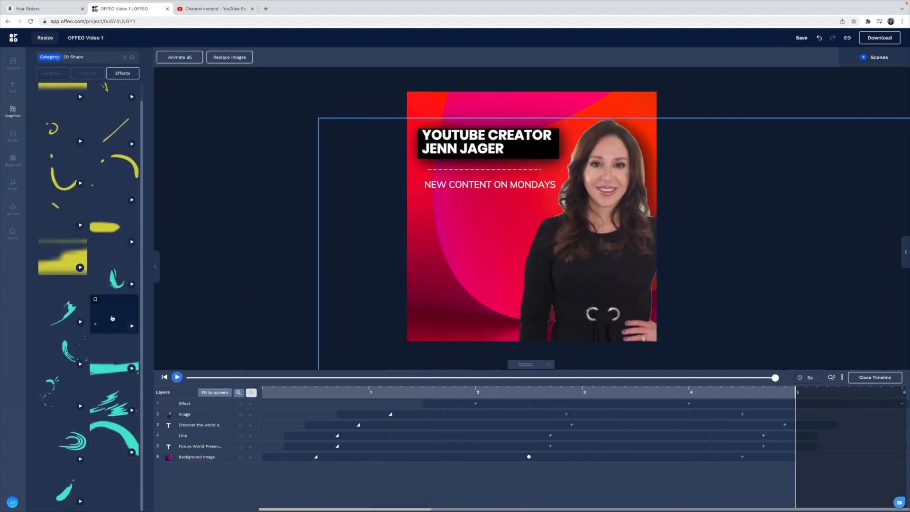
Try a 2D shape effect on the scene, then remove the trial effect layers.
click(875, 377)
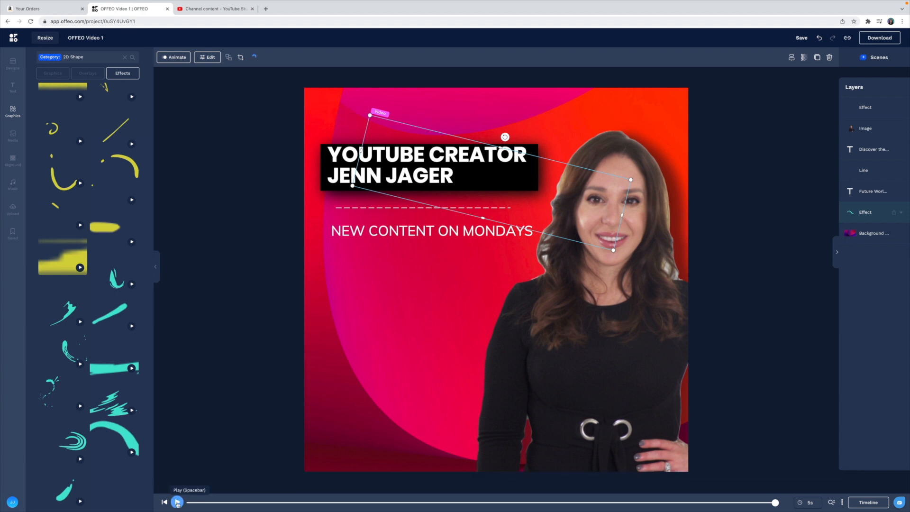
click(867, 503)
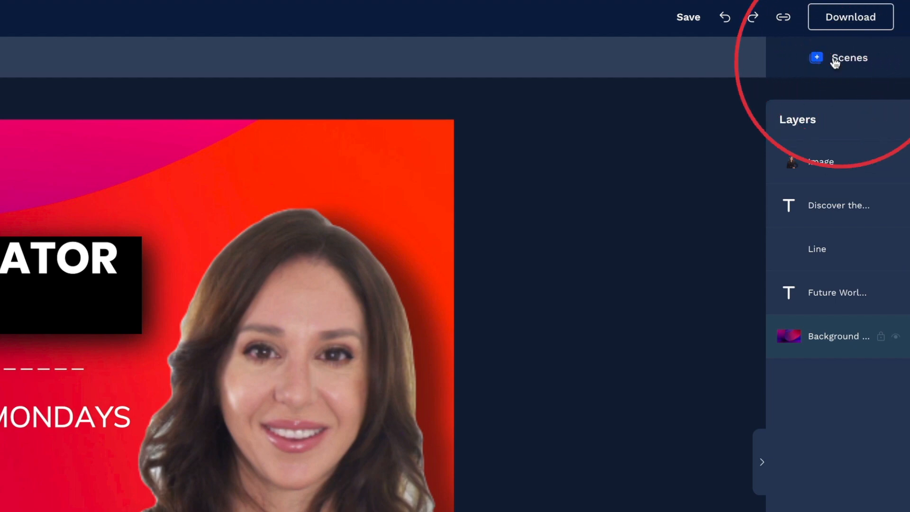
Add a second scene from a template with the JennJager.com logo over a ring background.
click(847, 58)
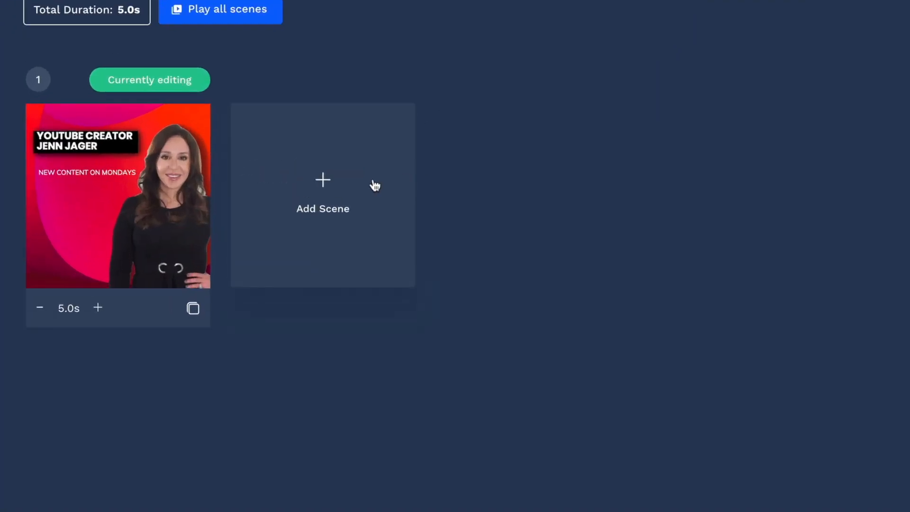
click(322, 195)
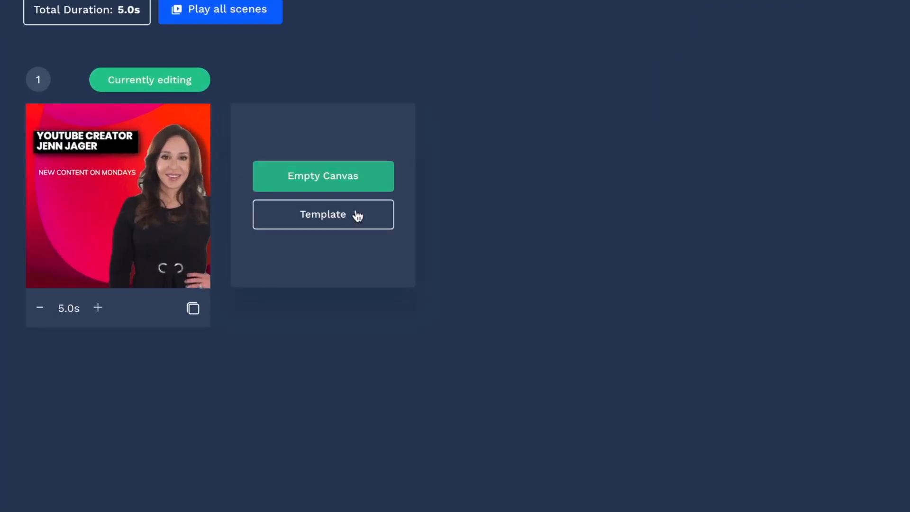
click(322, 214)
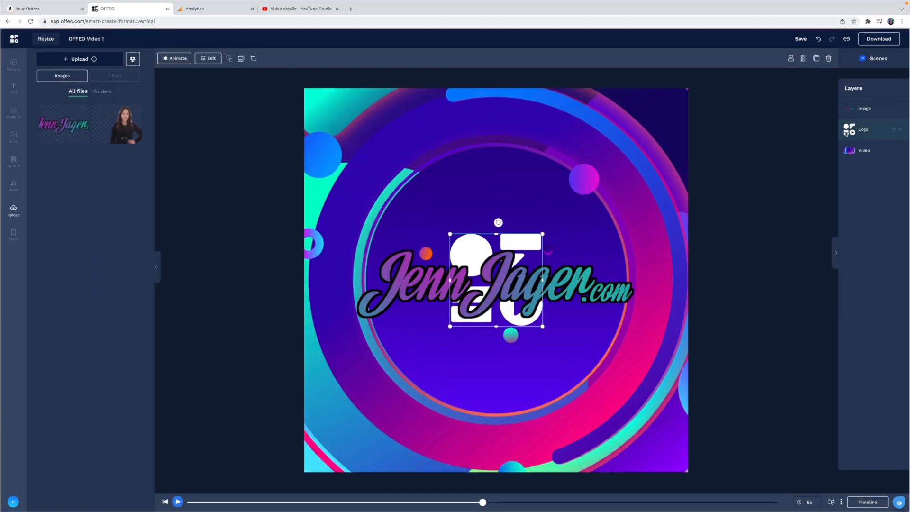
Give the JennJager.com image a leftward Zoom in entrance matching the logo layer's.
click(867, 502)
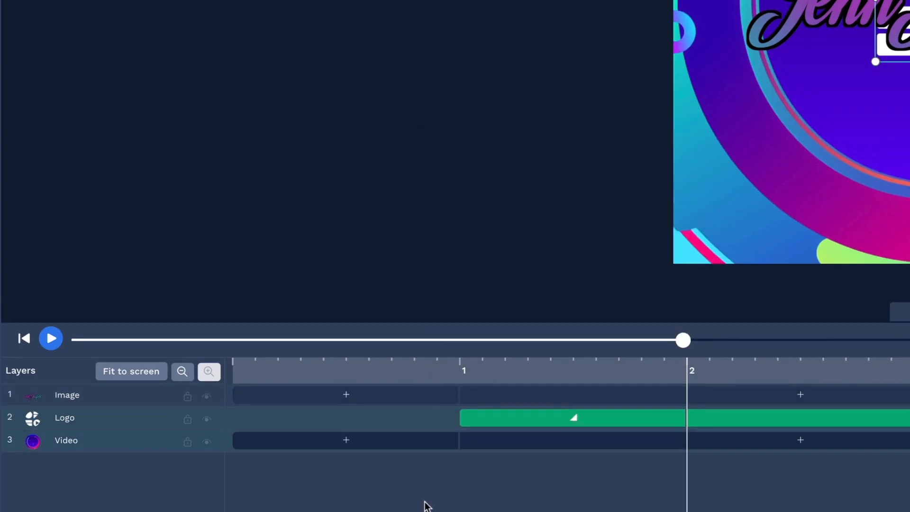
click(573, 395)
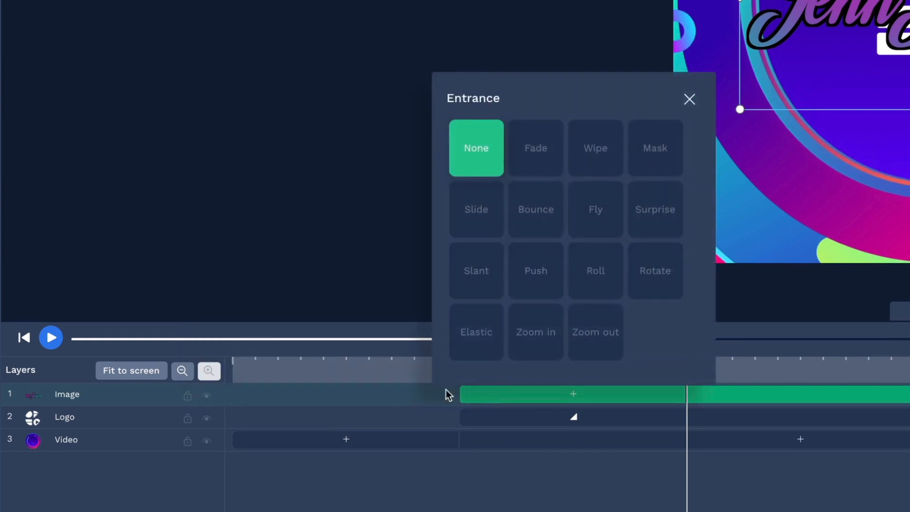
mouse_move(325, 398)
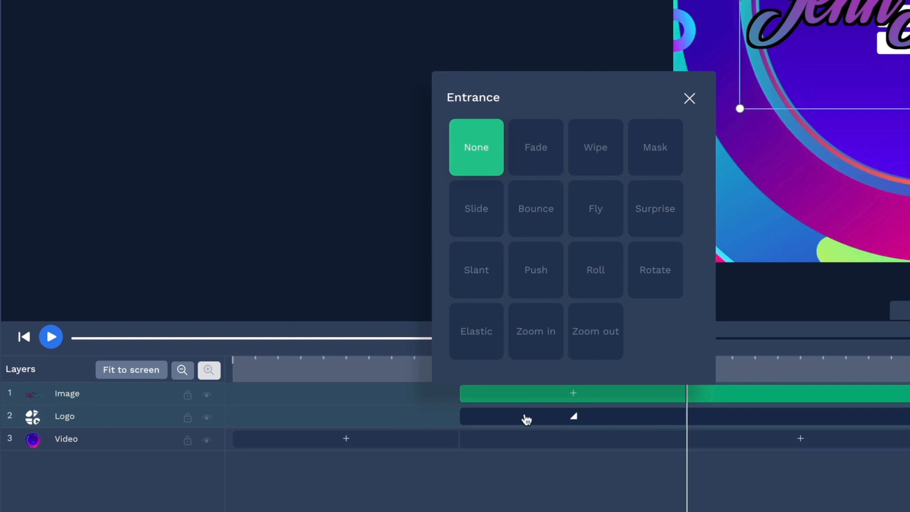
click(535, 331)
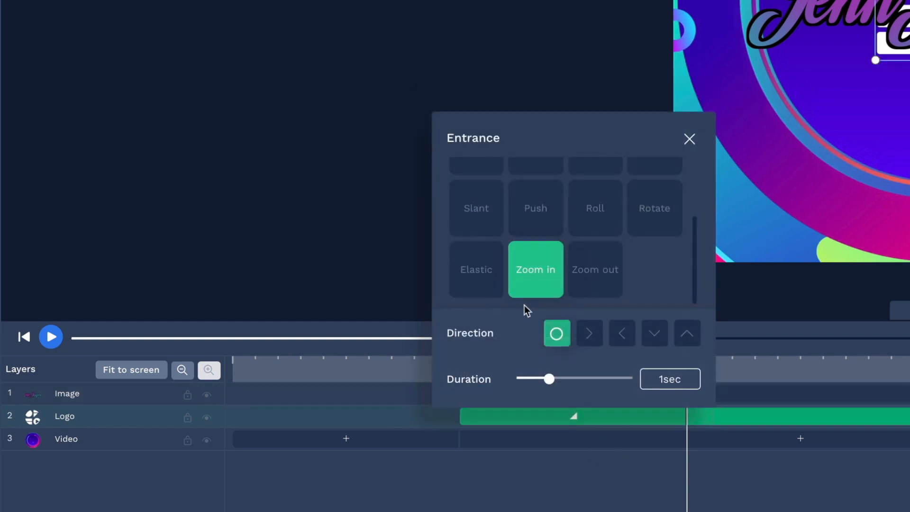
mouse_move(528, 288)
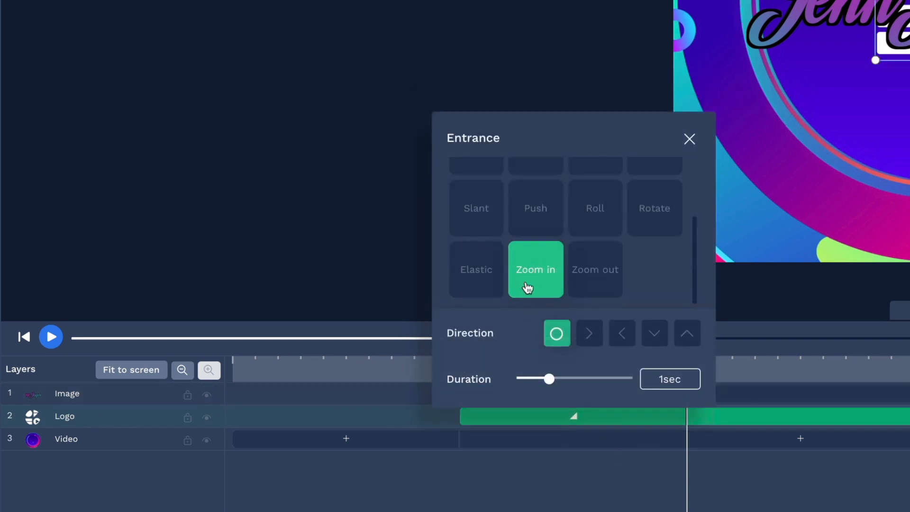
mouse_move(502, 272)
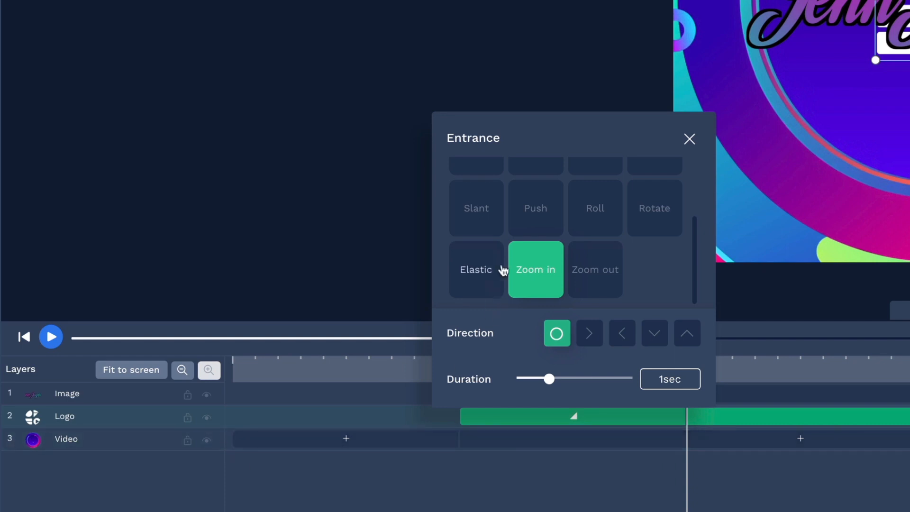
mouse_move(535, 341)
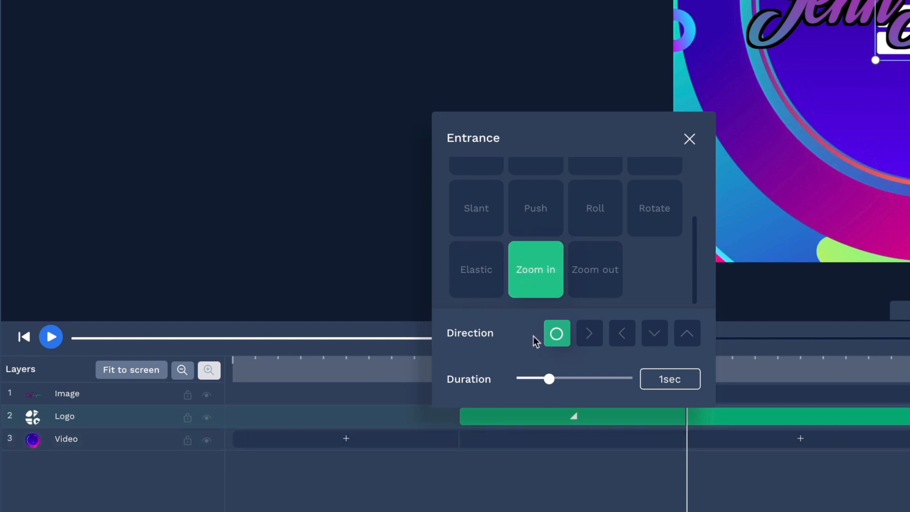
click(689, 139)
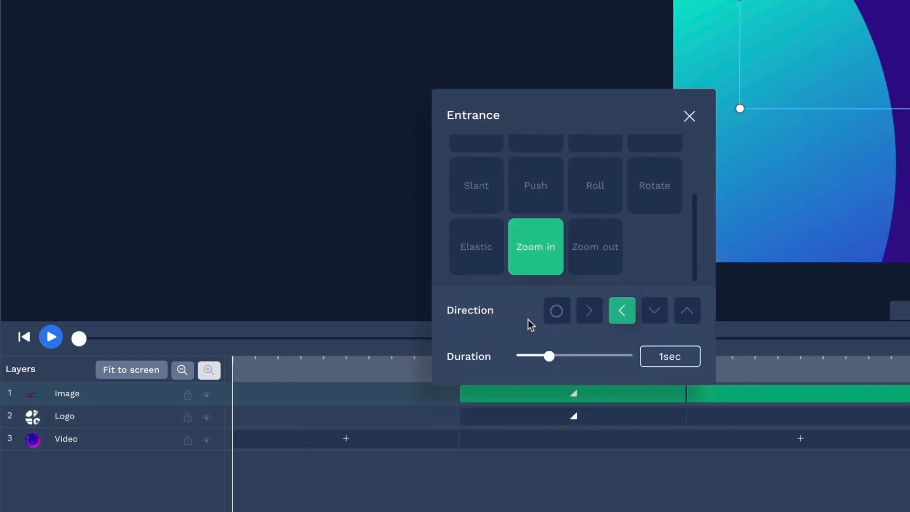
click(689, 115)
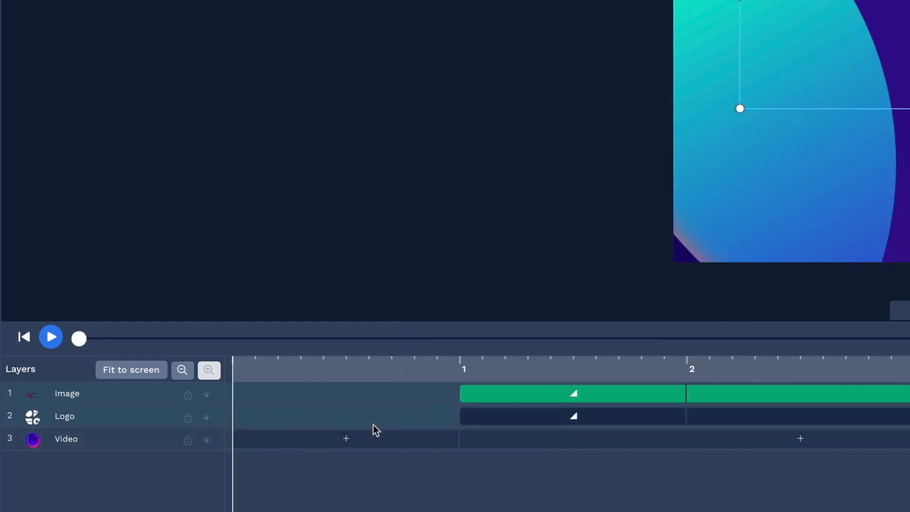
Hide the placeholder Logo layer and preview the logo scene.
click(207, 417)
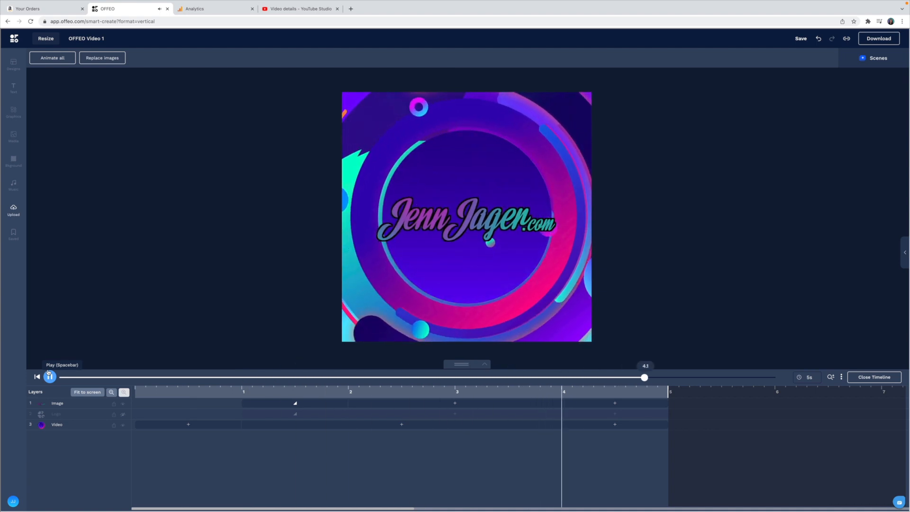
click(12, 211)
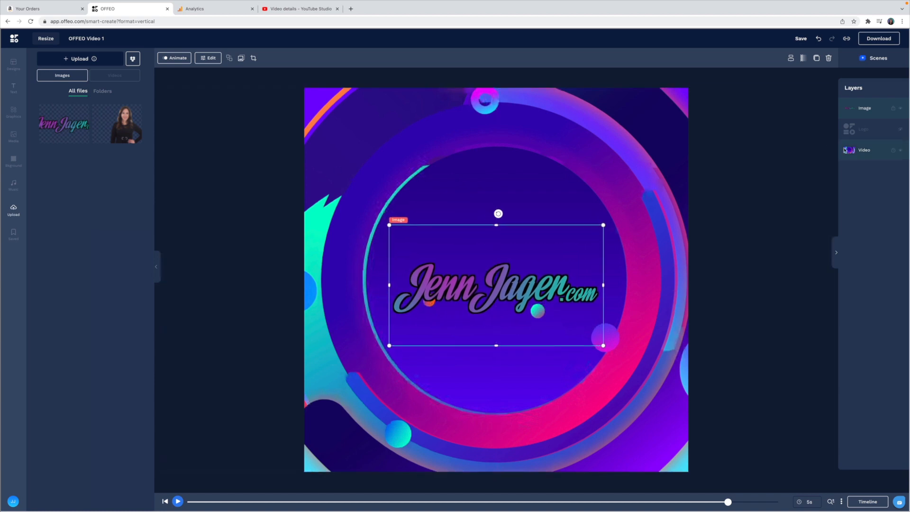
Tint the ring background video pink with hue 33 and brightness 24.
click(865, 150)
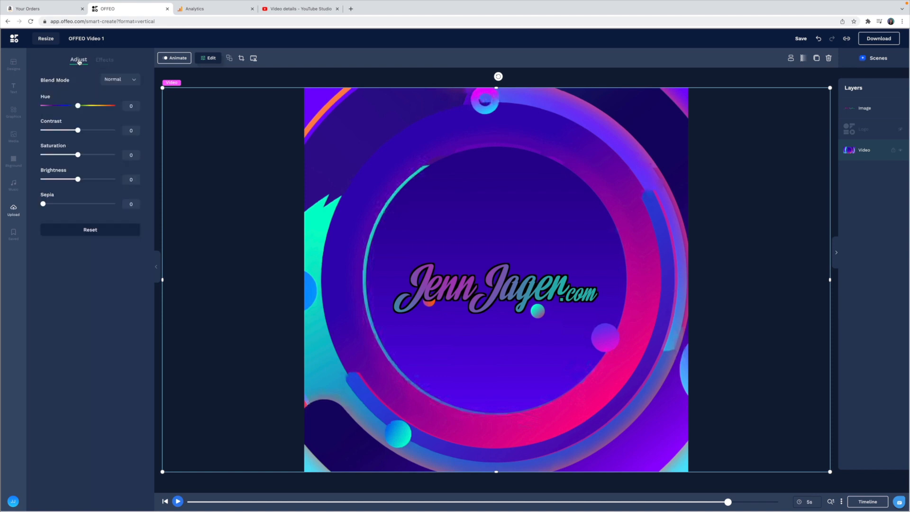
drag(76, 105, 84, 106)
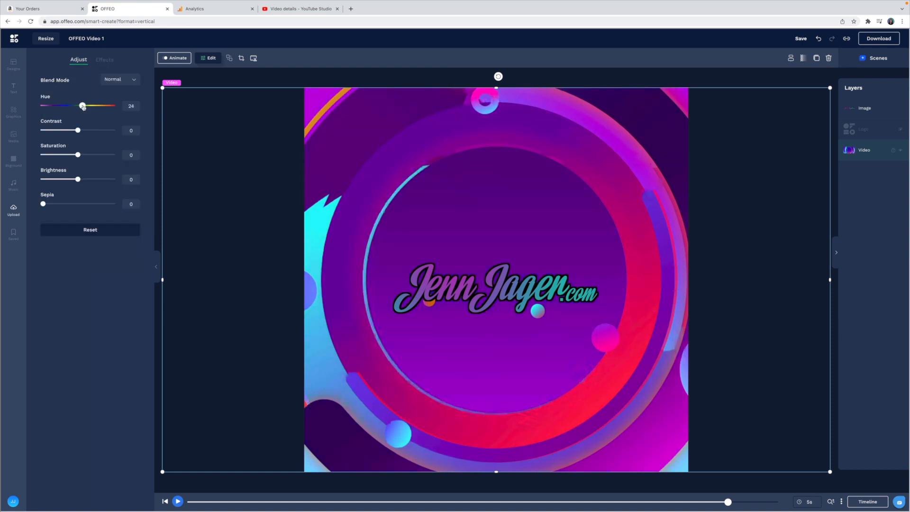
drag(82, 105, 86, 105)
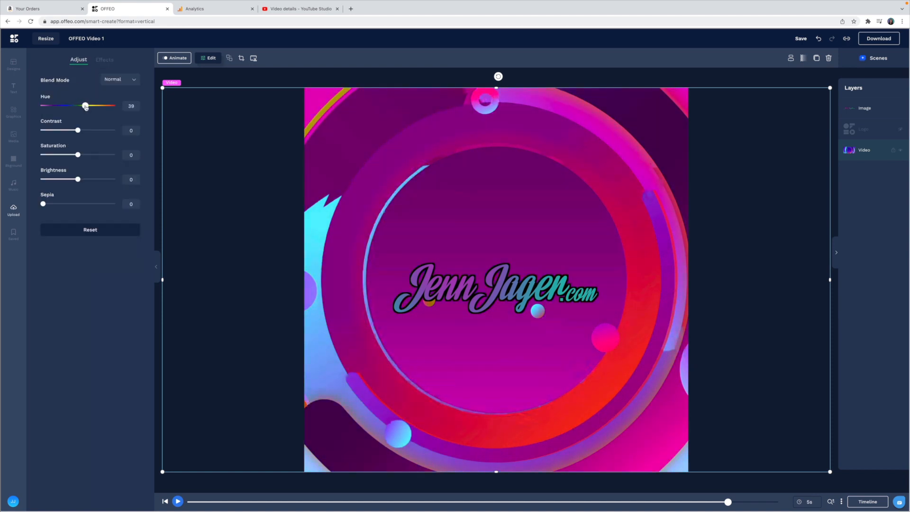
drag(86, 105, 93, 105)
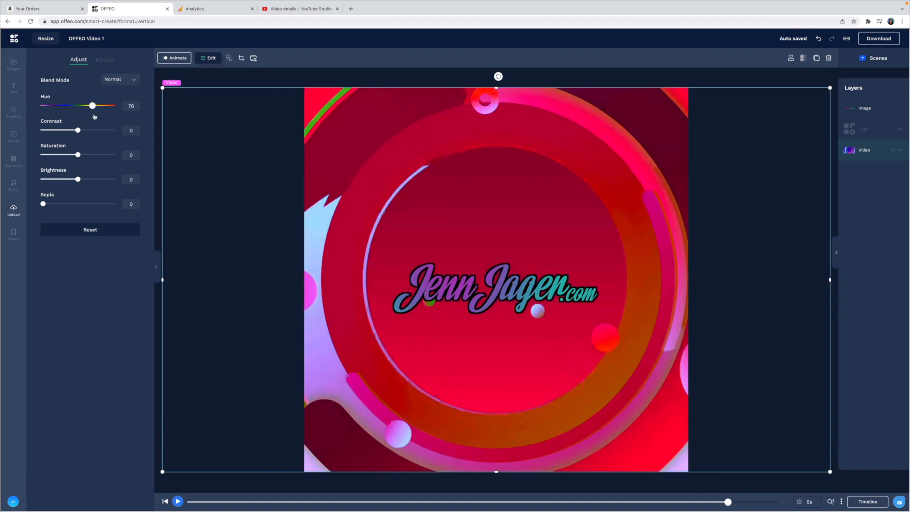
drag(92, 105, 87, 106)
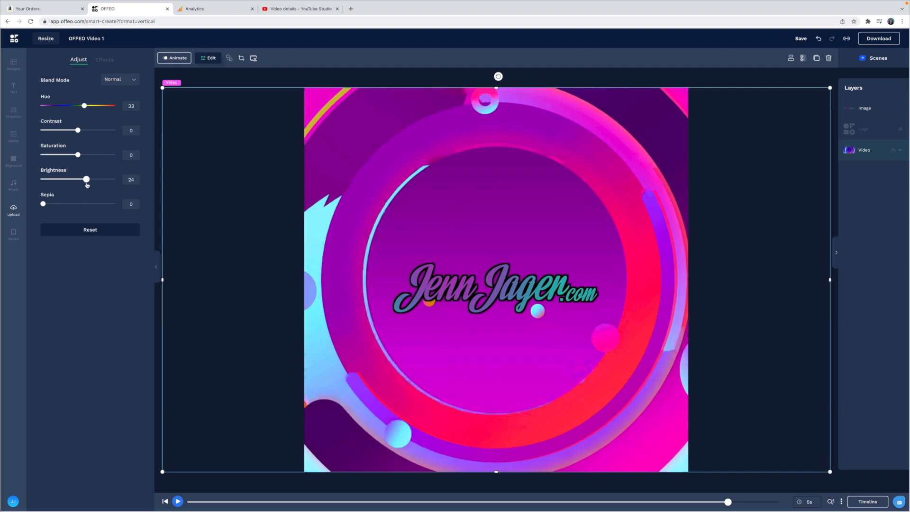
drag(86, 180, 81, 179)
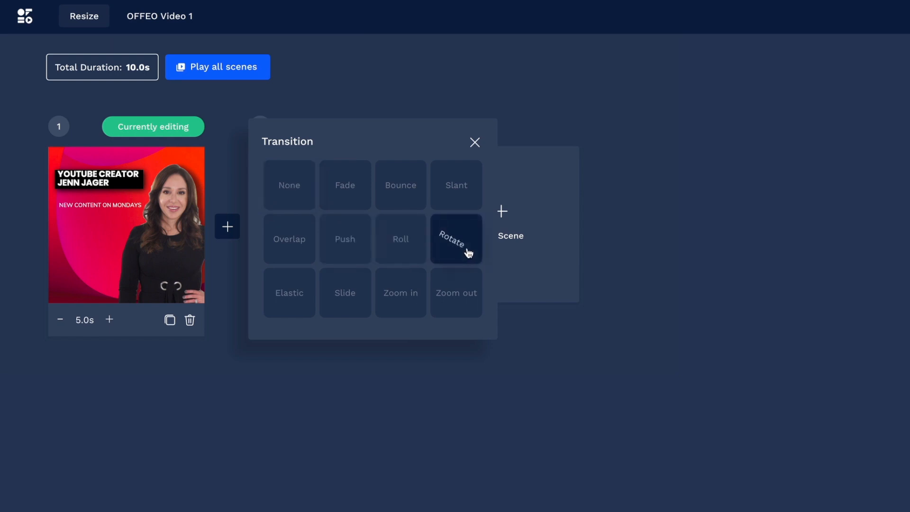
Join the two scenes with a Slant transition and preview the full 10-second video.
click(456, 185)
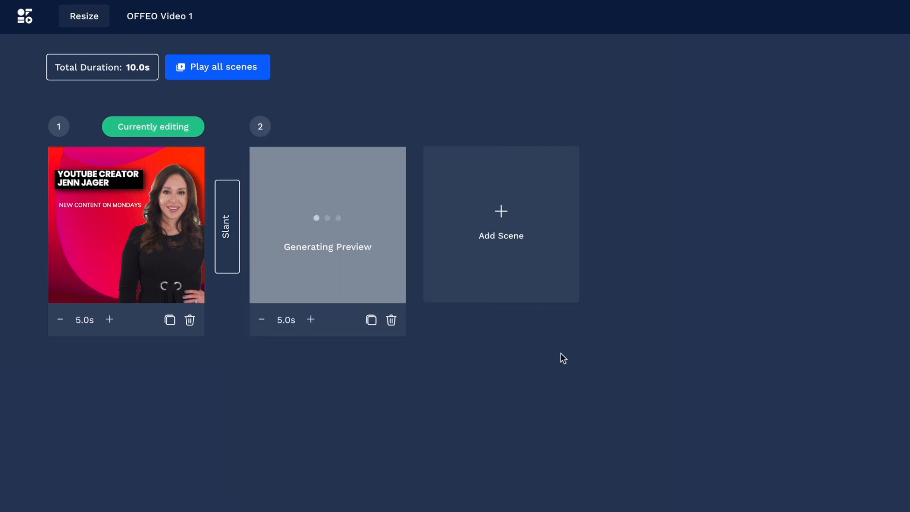
click(218, 67)
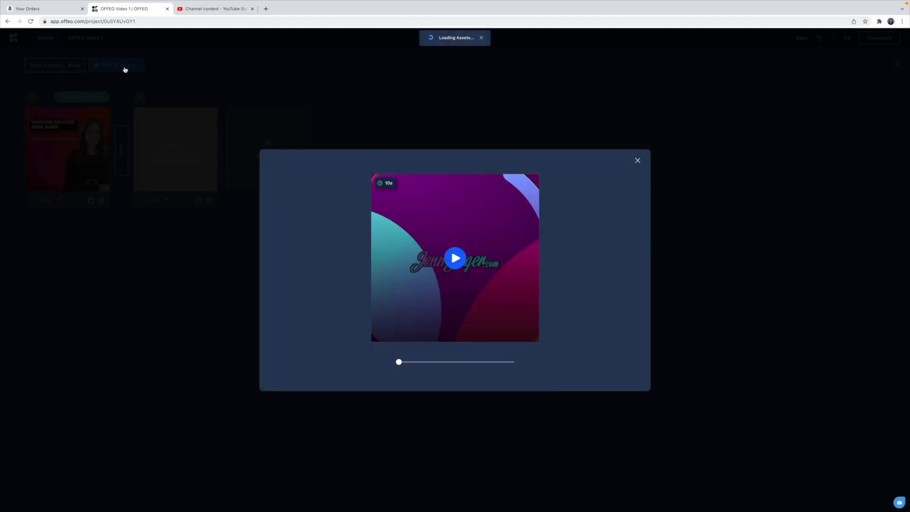
click(455, 258)
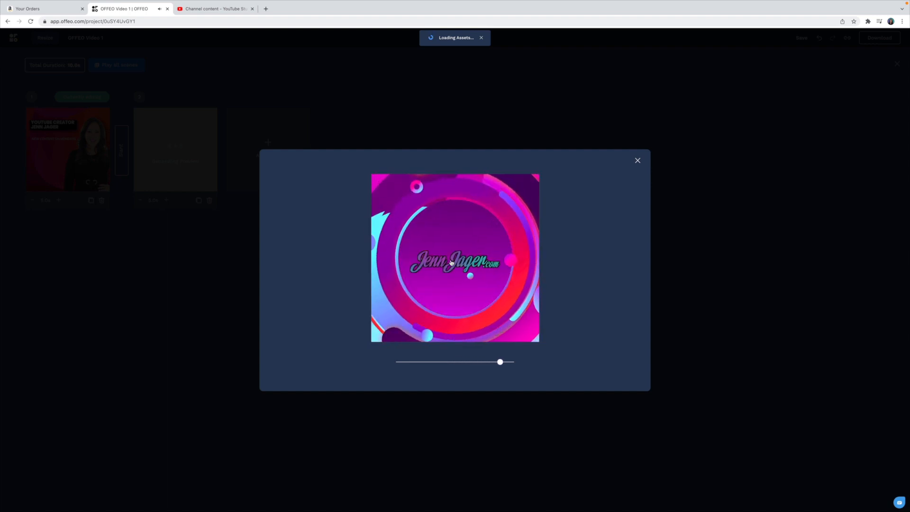
click(637, 161)
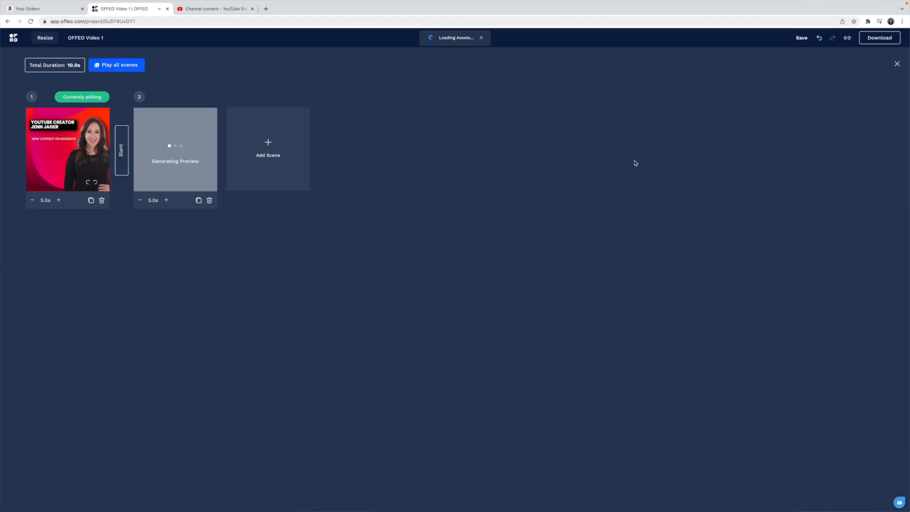
click(879, 38)
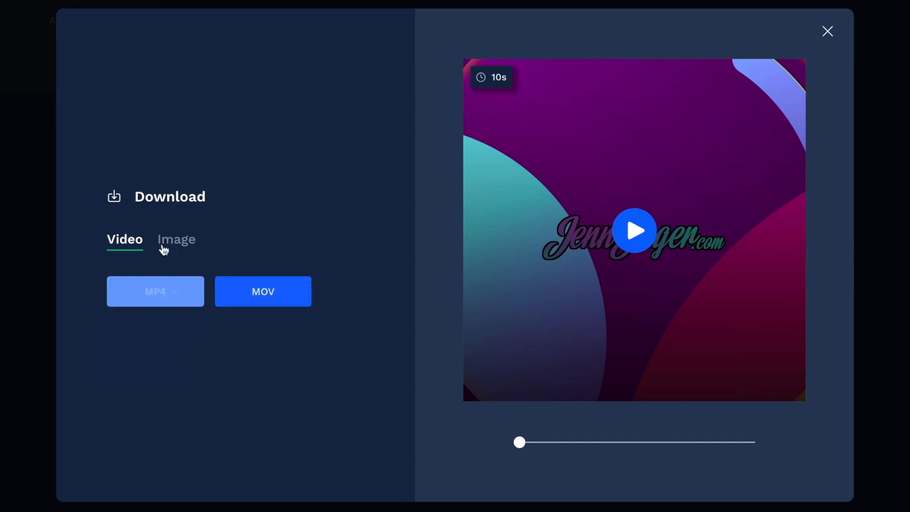
Download the two-scene video as a high-quality MP4.
click(155, 291)
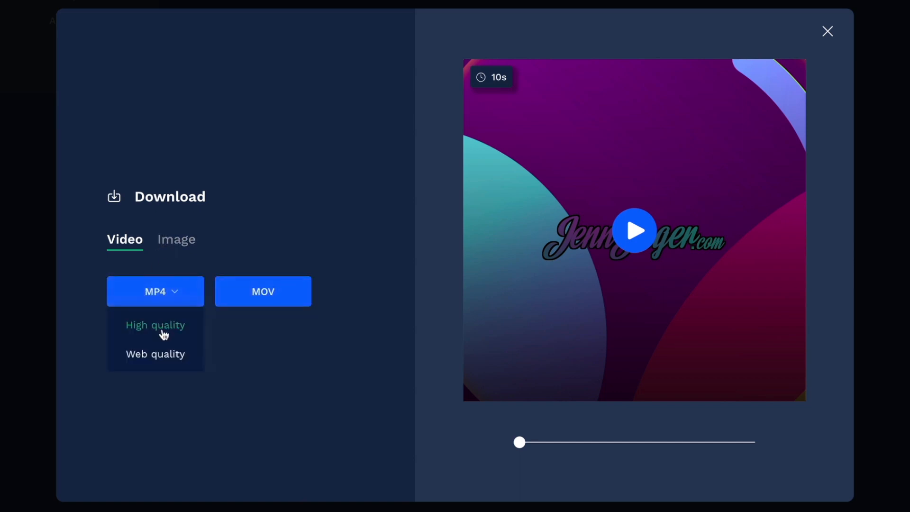
click(154, 325)
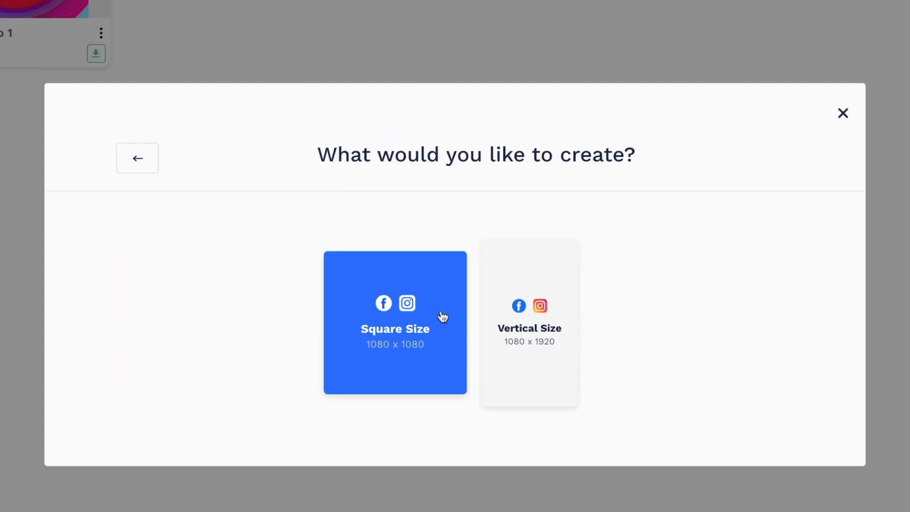
Create a square 1080×1080 video with the uploaded logo image and a chosen design.
click(395, 322)
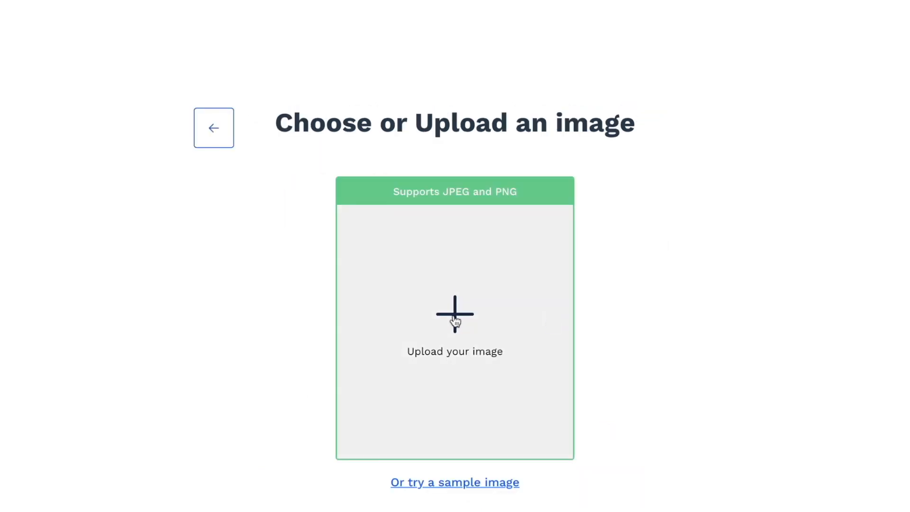
click(454, 314)
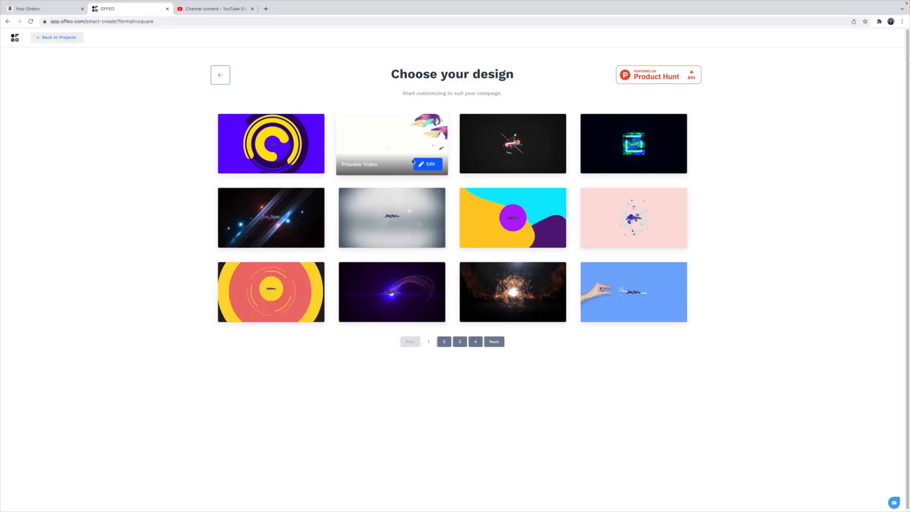
click(427, 164)
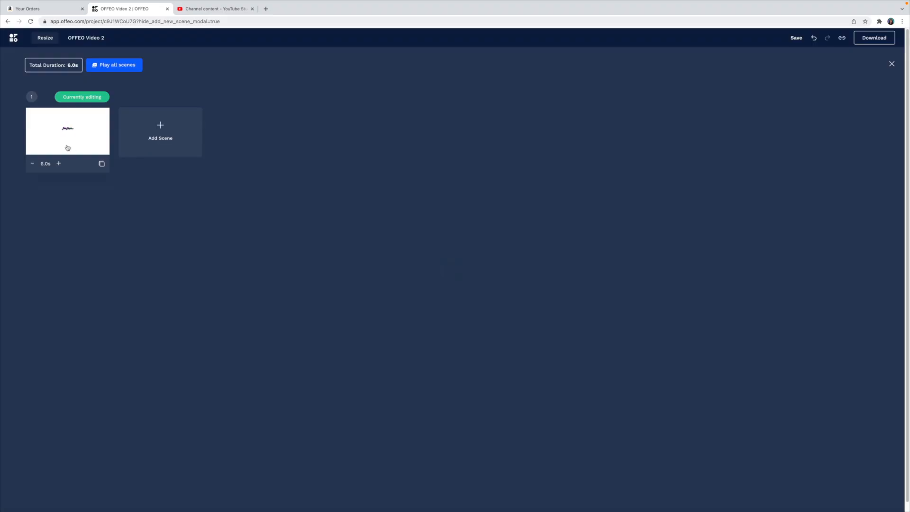
Open the JennJager.com logo scene of OFFEO Video 2 in the editor.
click(67, 131)
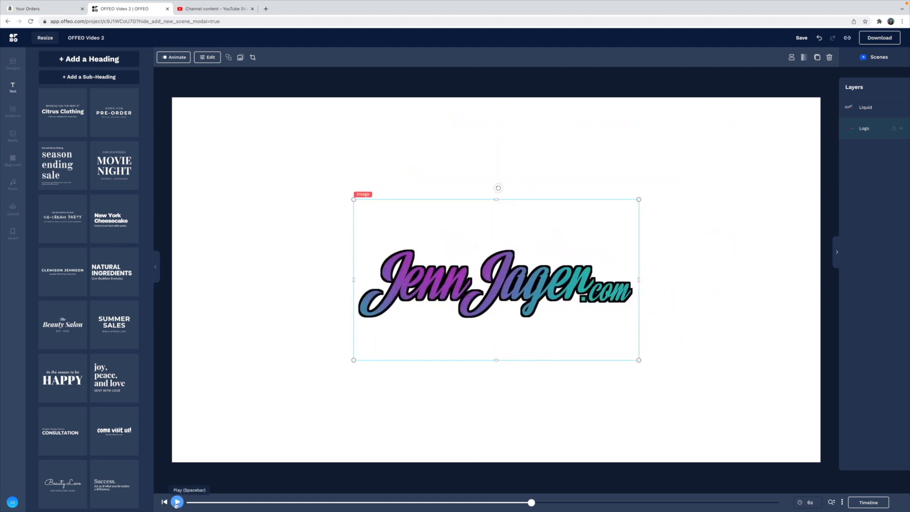
click(178, 503)
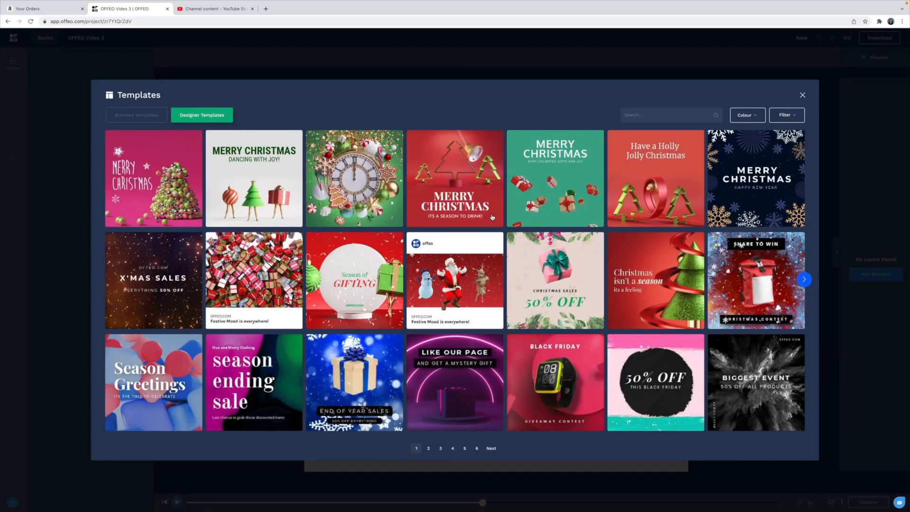
Filter templates to Scroll-stoppers and load the dancing panda 'Dance your happiness away!' template.
click(787, 114)
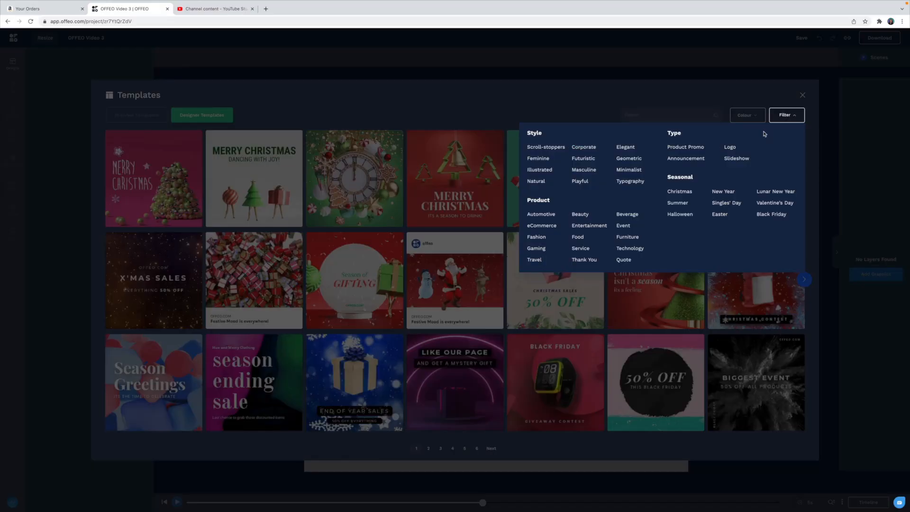
click(546, 147)
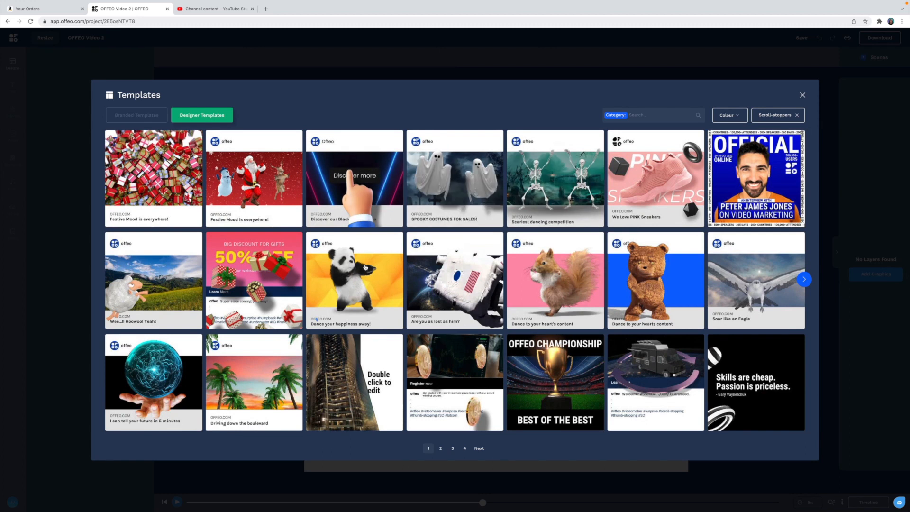
click(354, 281)
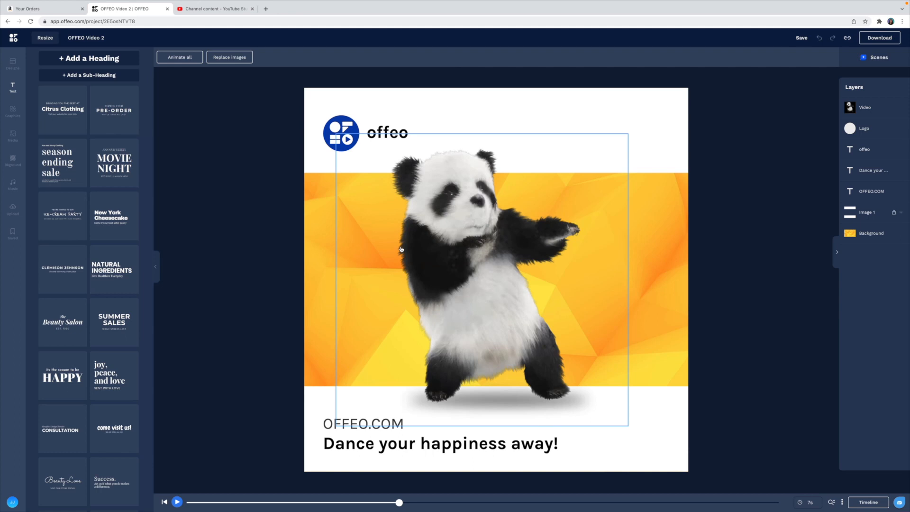
click(177, 503)
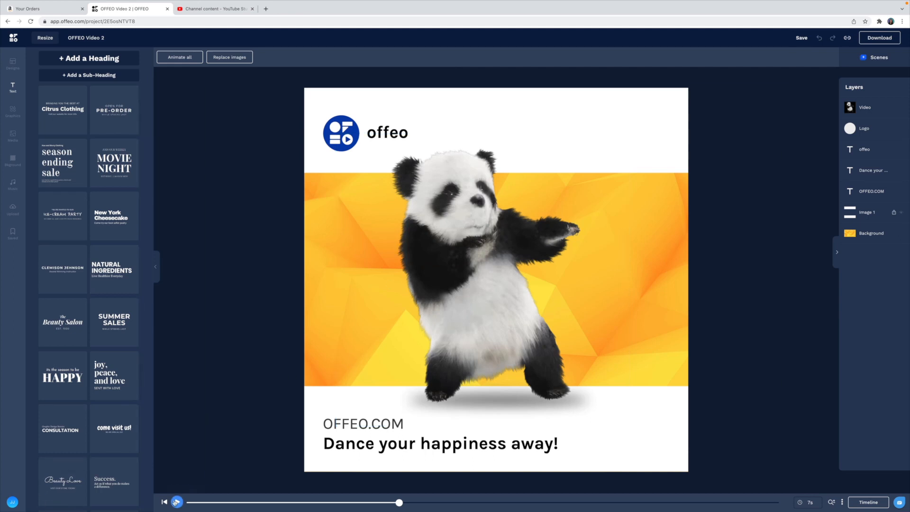
click(177, 502)
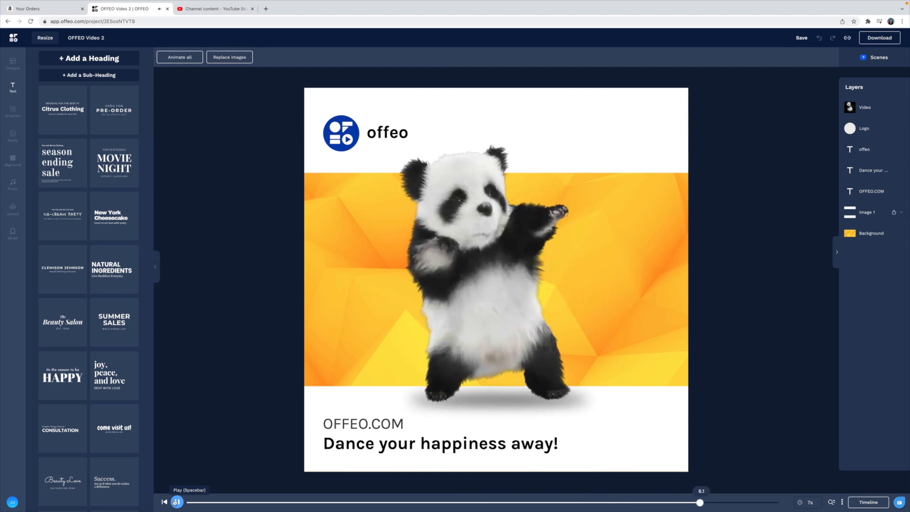
click(177, 503)
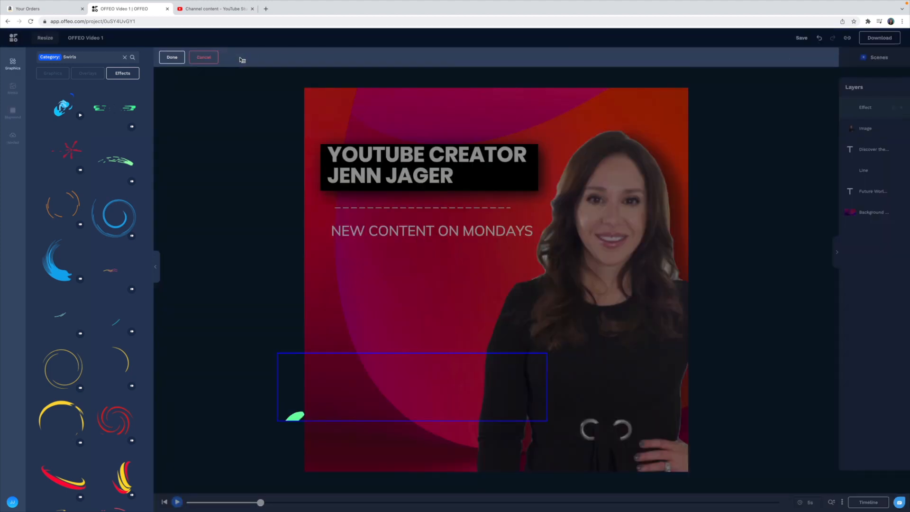
Cancel adding the swirl effect to scene 1.
click(172, 57)
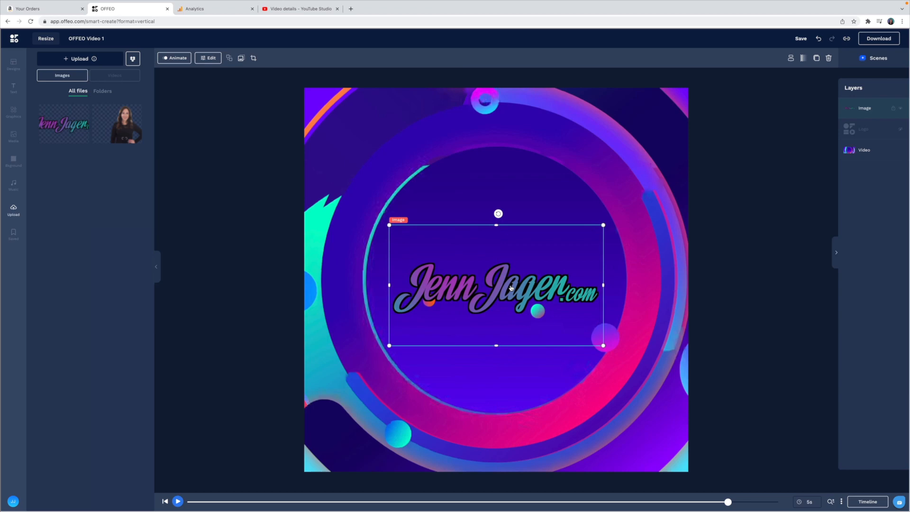
click(863, 150)
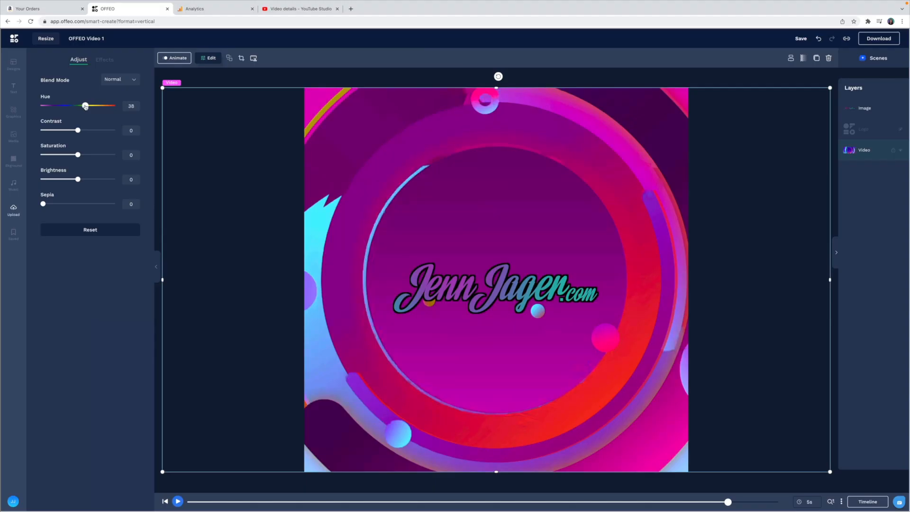
Tint the ring background pink-magenta at hue 33 and raise brightness to 12.
drag(85, 105, 46, 105)
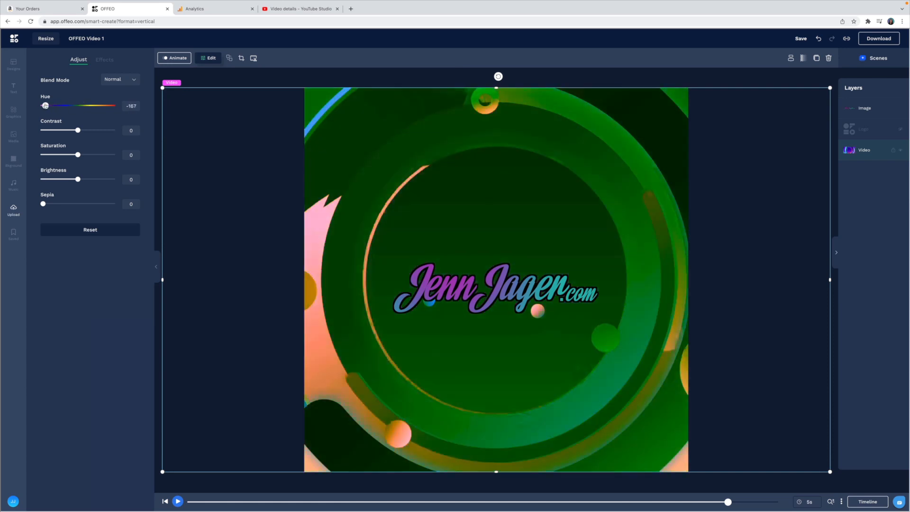
drag(46, 105, 88, 105)
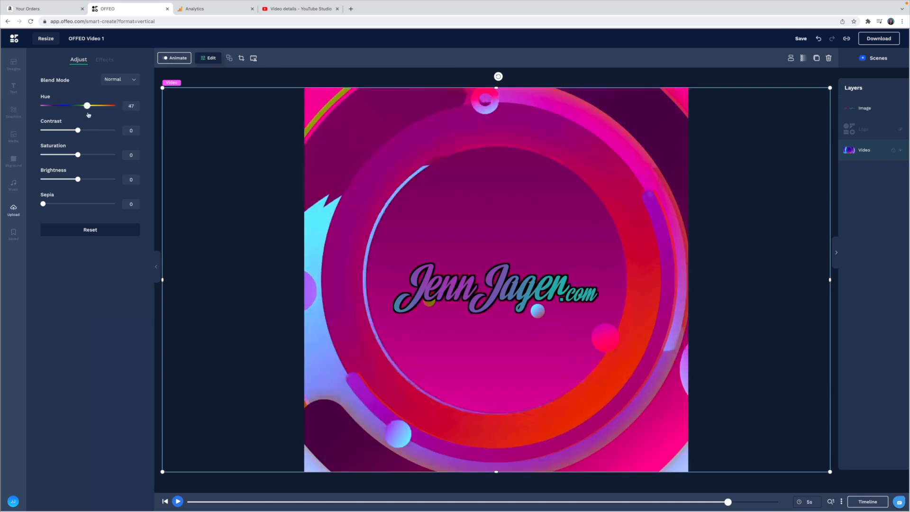
drag(87, 106, 84, 105)
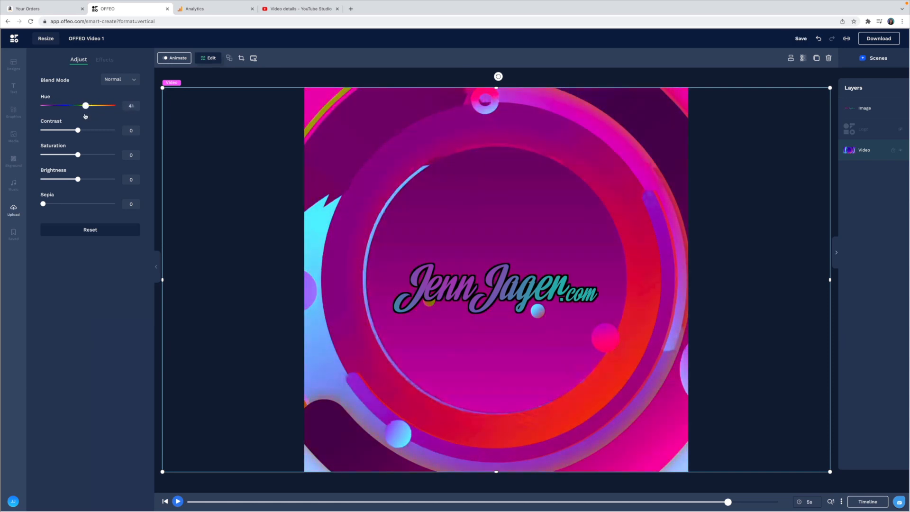
drag(77, 179, 81, 179)
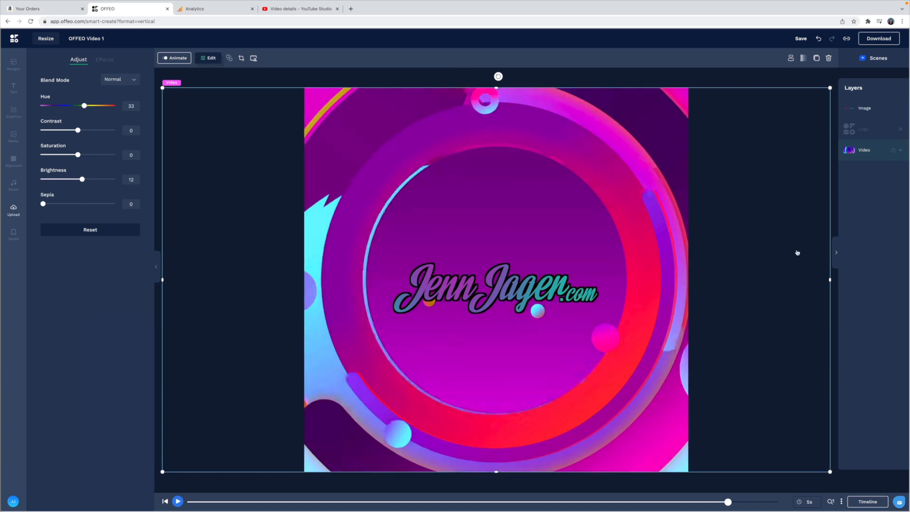
click(12, 88)
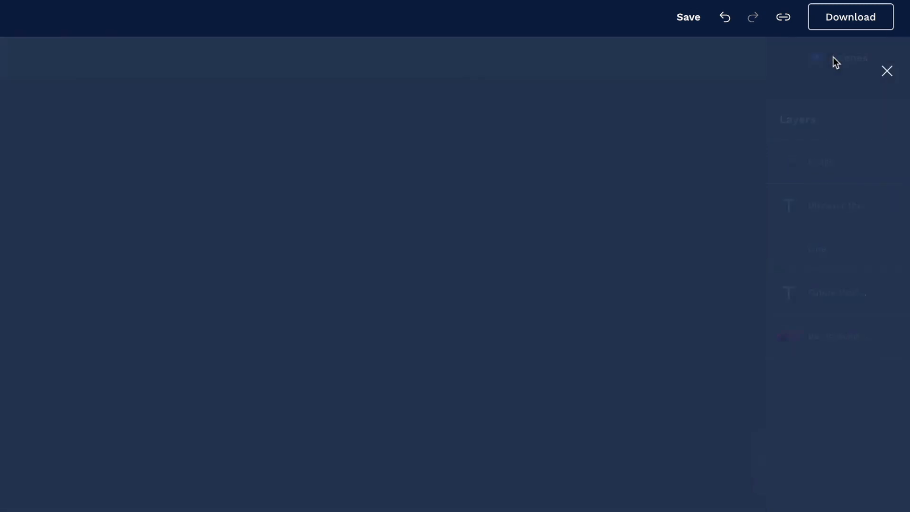
Return from the editor to the scenes overview.
click(887, 71)
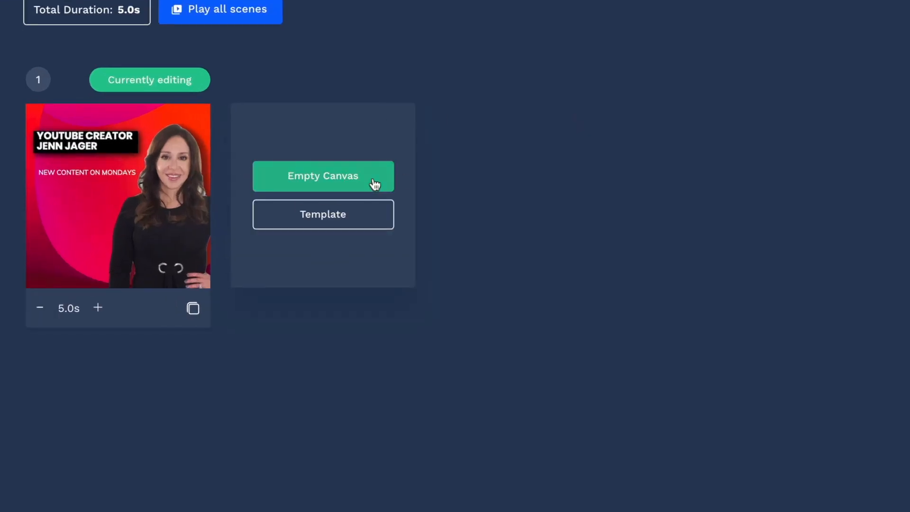